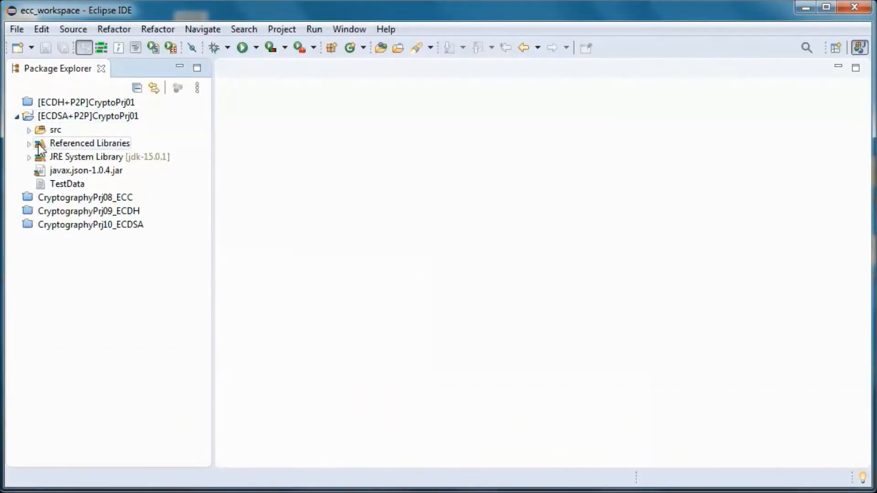
Step: Expand src and the com.pp.crypto.ecdsa.p2p package and run Peer.java as a Java application
{"action": "left_click", "coordinate": [28, 130]}
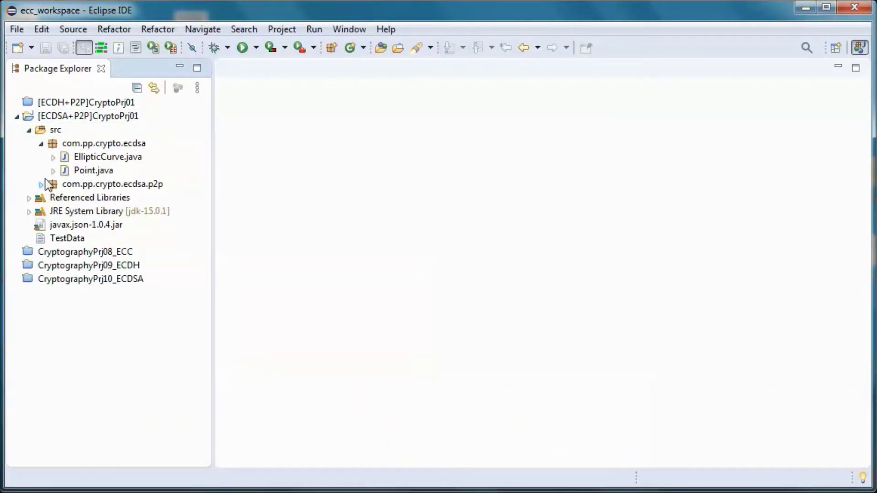
{"action": "left_click", "coordinate": [41, 184]}
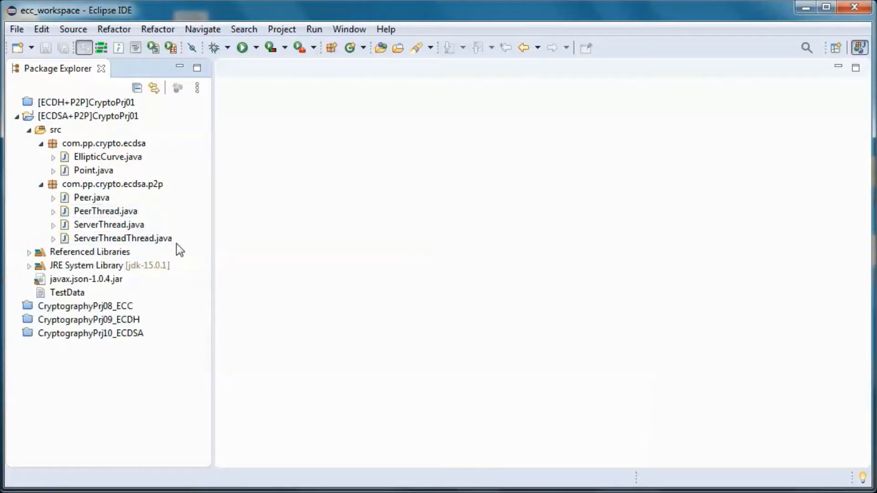
{"action": "right_click", "coordinate": [92, 197]}
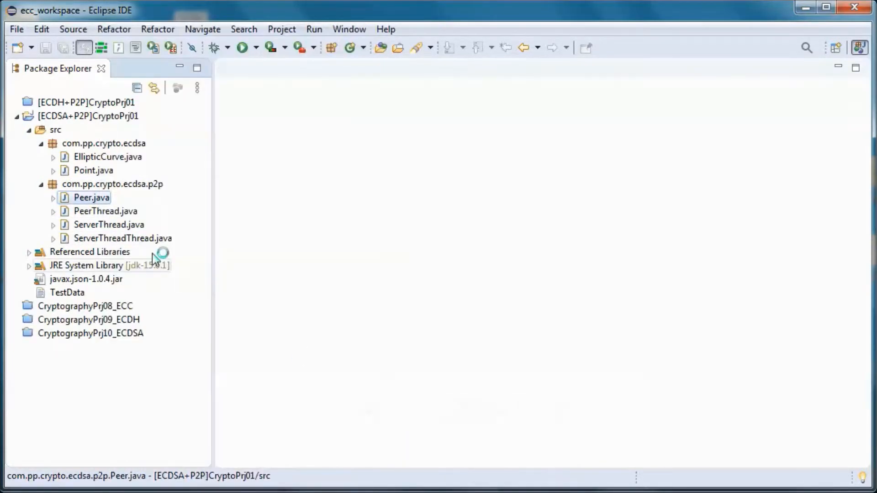
{"action": "right_click", "coordinate": [91, 197]}
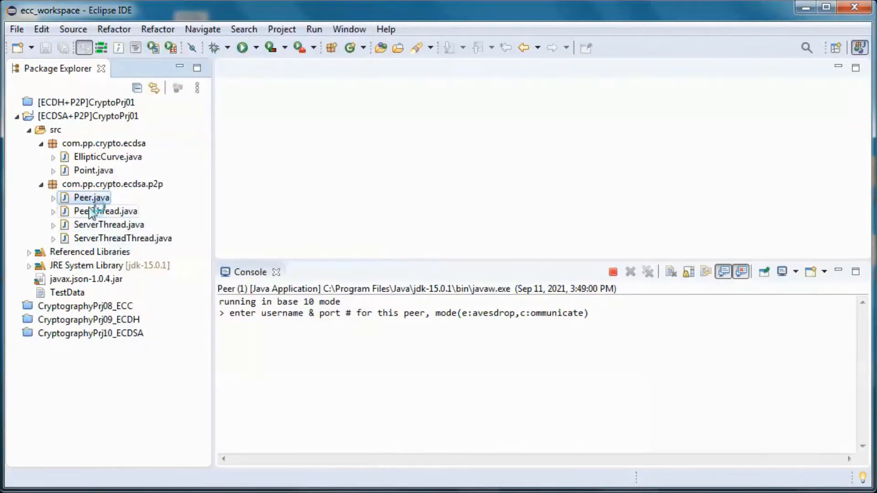
Step: Launch further Peer instances and add console views for Alice 4444, Bob 5555 and PassiveEve 6666
{"action": "right_click", "coordinate": [91, 198]}
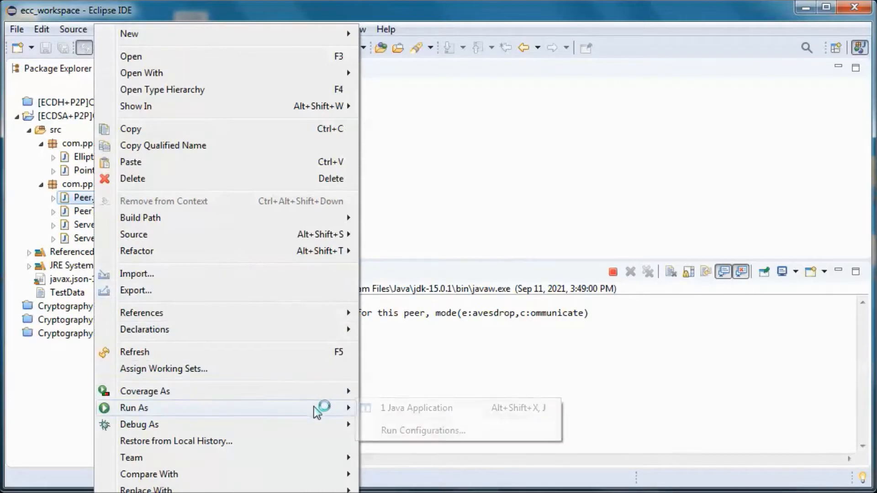
{"action": "left_click", "coordinate": [417, 407]}
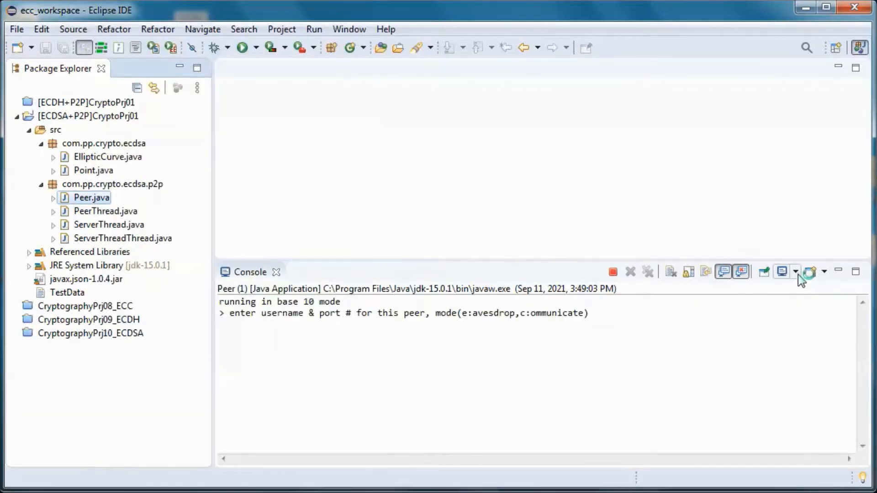
{"action": "left_click", "coordinate": [812, 272]}
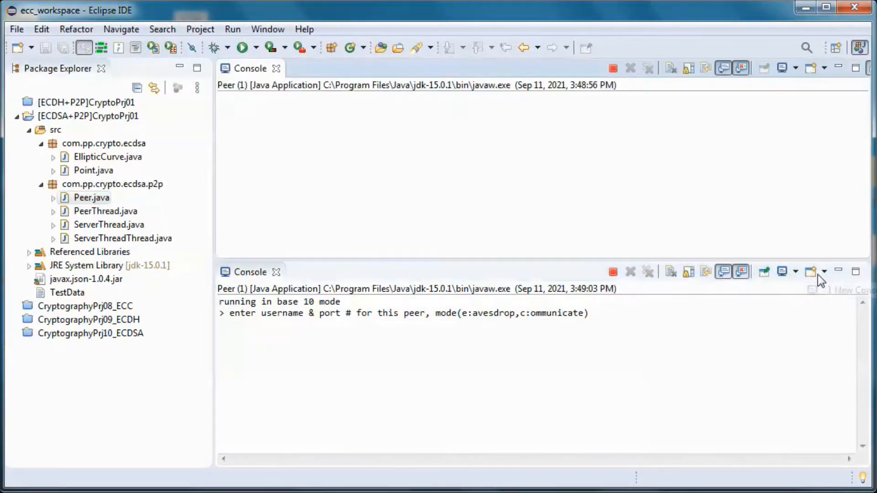
{"action": "left_click", "coordinate": [810, 272]}
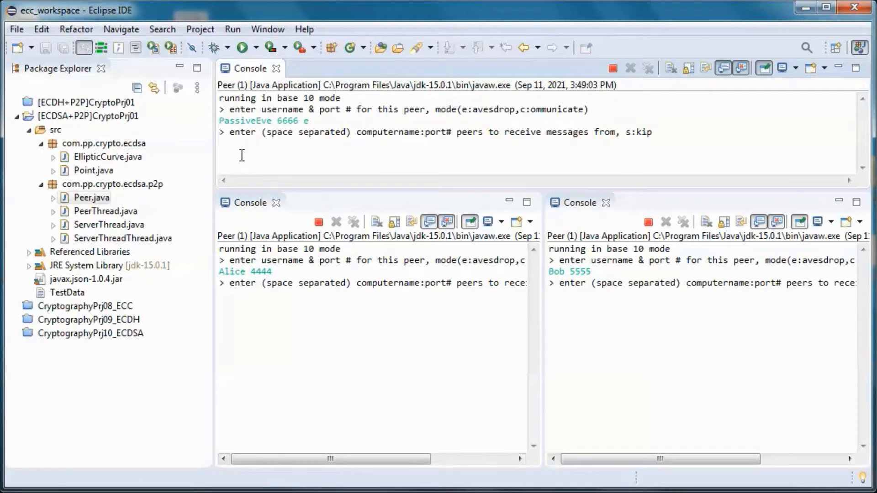
Step: Give Eve the peers Adam-ThinkPad:4444 and Adam-ThinkPad:5555 and enter e:xit to eavesdrop
{"action": "type", "text": "Adam-ThinkPad:4444 Adam-ThinkPad:5555"}
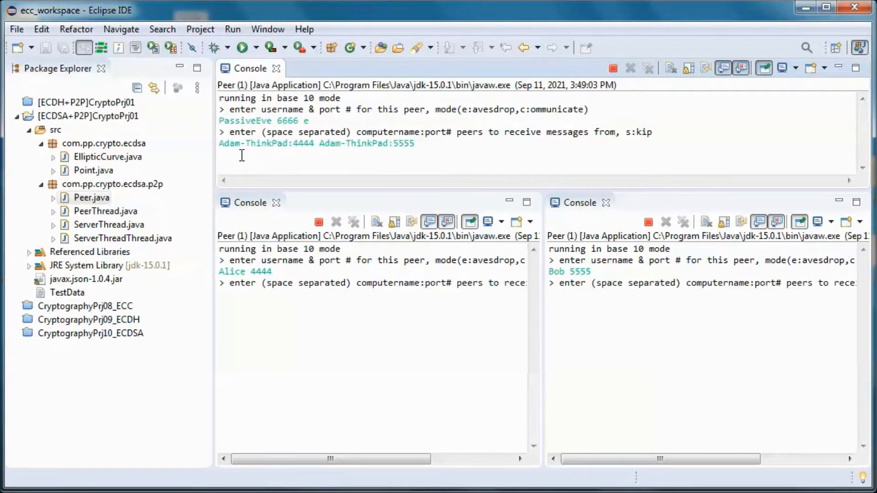
{"action": "type", "text": "e:xit"}
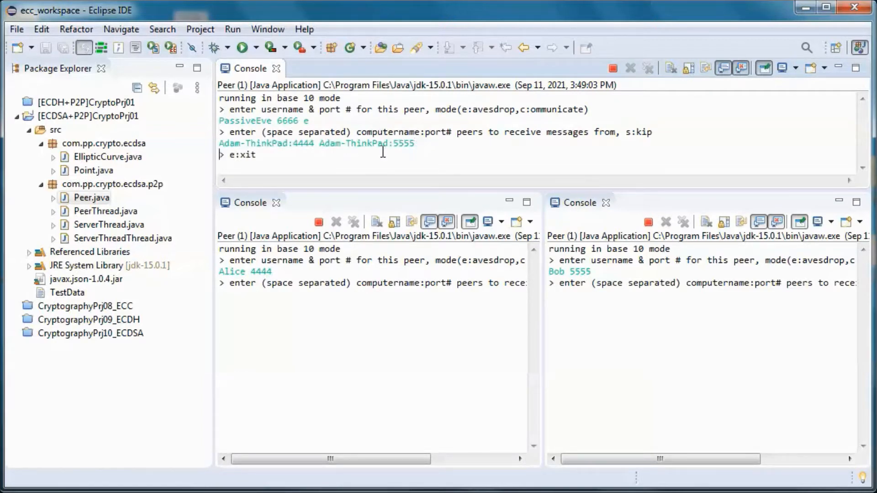
{"action": "mouse_move", "coordinate": [286, 334]}
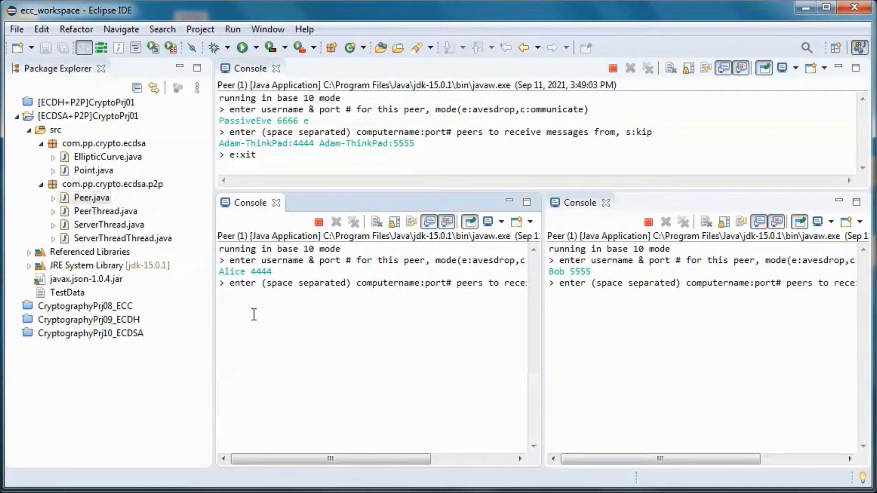
Step: Link Alice to Adam-ThinkPad:5555 and Bob to Adam-ThinkPad:4444 so both await curve parameters
{"action": "type", "text": "Adam-ThinkPad:5555"}
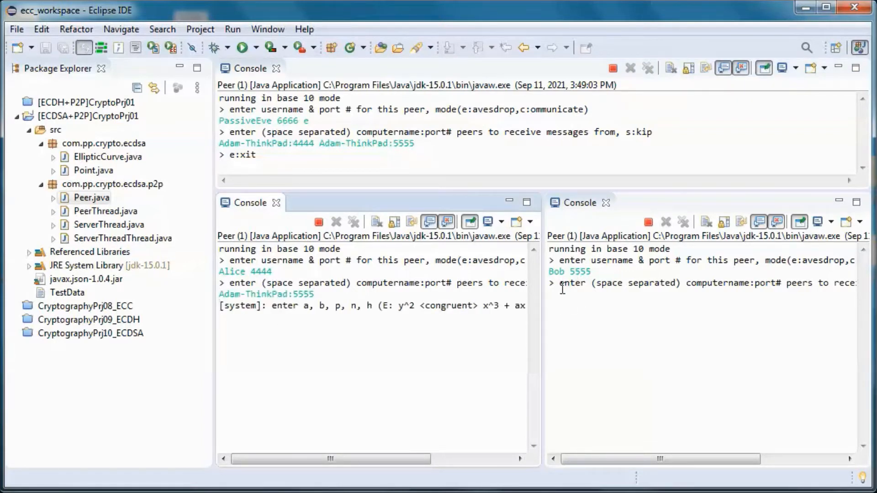
{"action": "double_click", "coordinate": [569, 271]}
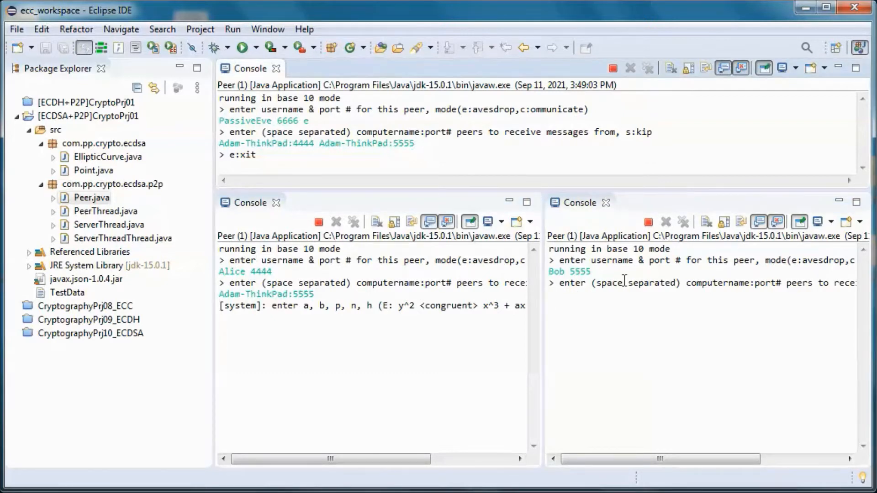
{"action": "type", "text": "Adam-ThinkPad:4444"}
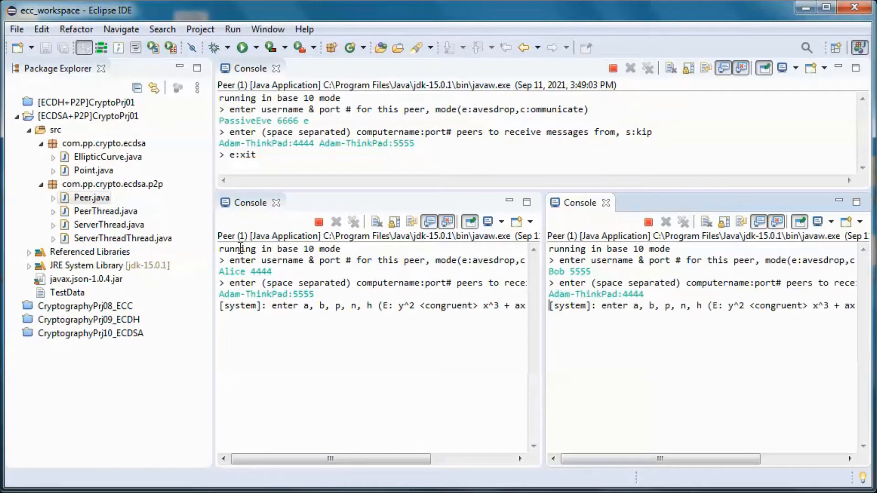
{"action": "double_click", "coordinate": [245, 271]}
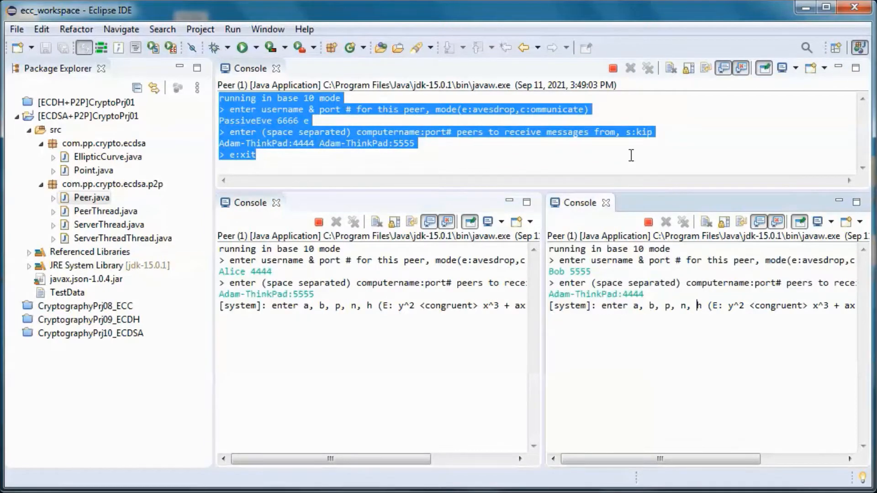
Step: Open TestData maximized and highlight the secp256k1 curve names in the decimal and hex headings
{"action": "left_click", "coordinate": [711, 162]}
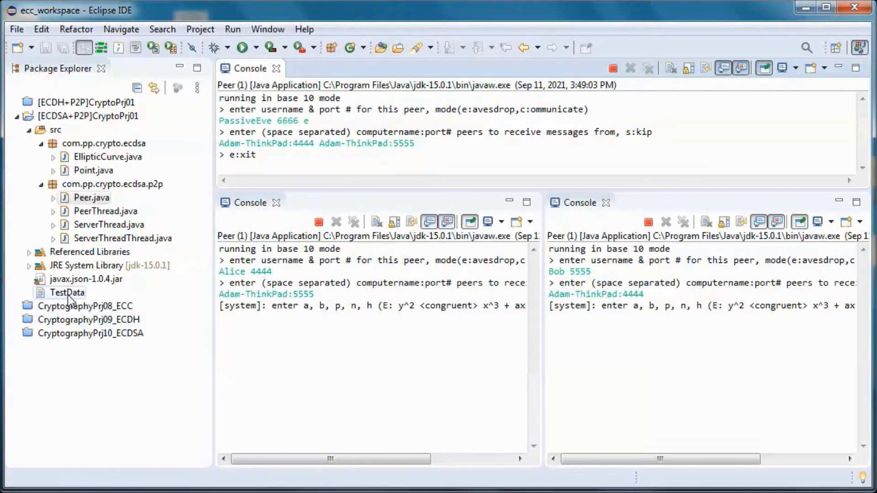
{"action": "double_click", "coordinate": [67, 292]}
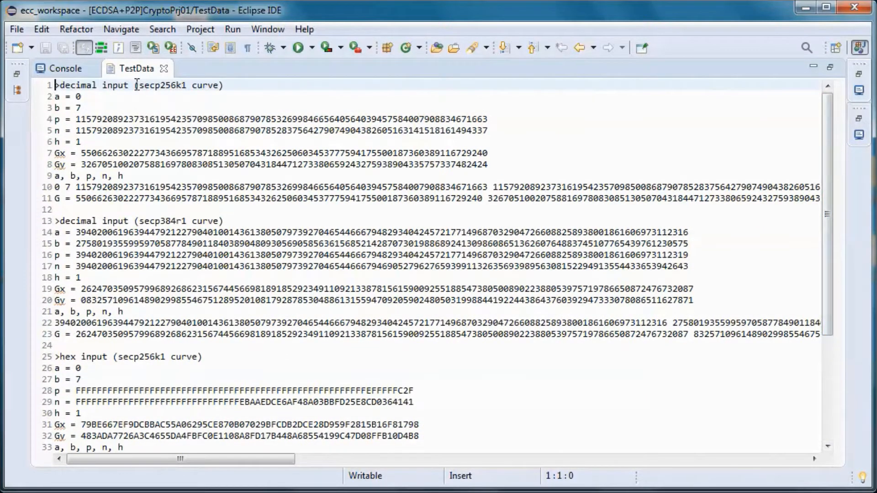
{"action": "double_click", "coordinate": [178, 85]}
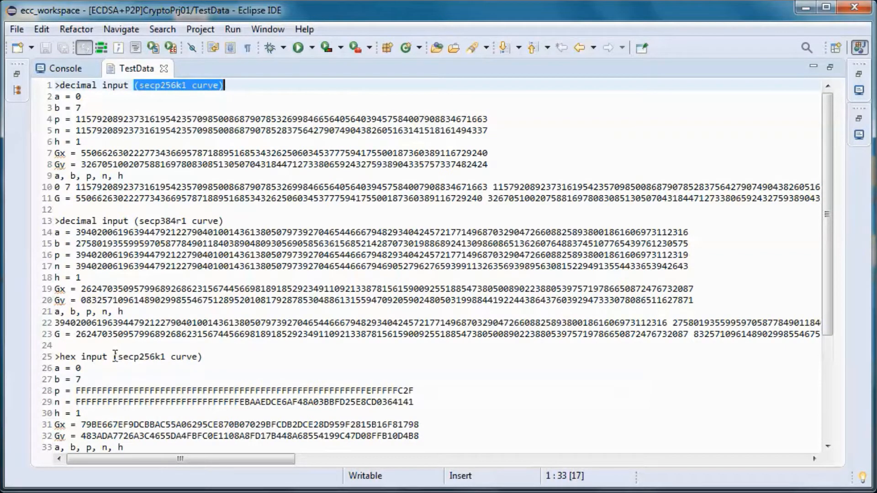
{"action": "double_click", "coordinate": [156, 356]}
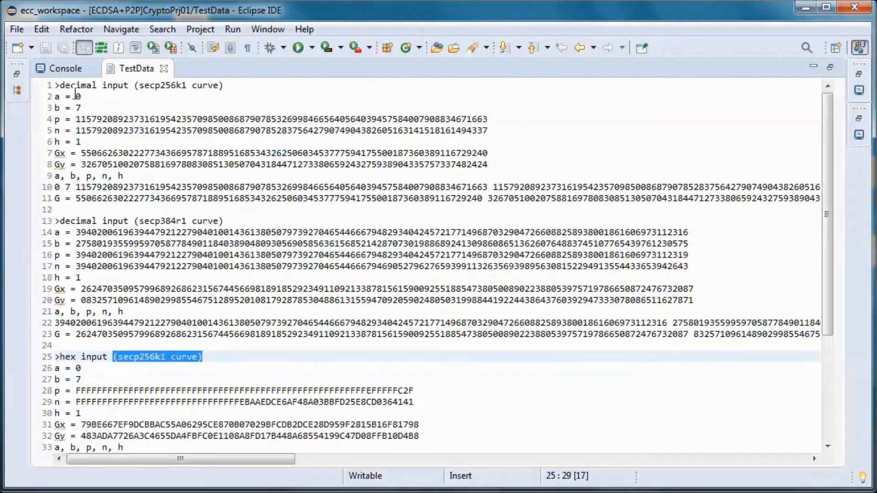
Step: Review the decimal and hex secp256k1 parameter blocks and the secp384r1 parameters
{"action": "left_click_drag", "start_coordinate": [55, 85], "coordinate": [273, 186]}
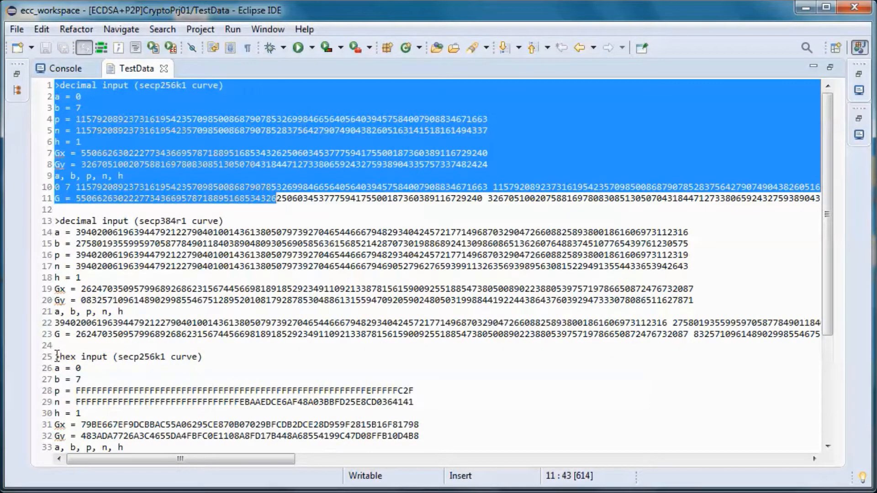
{"action": "left_click", "coordinate": [55, 357]}
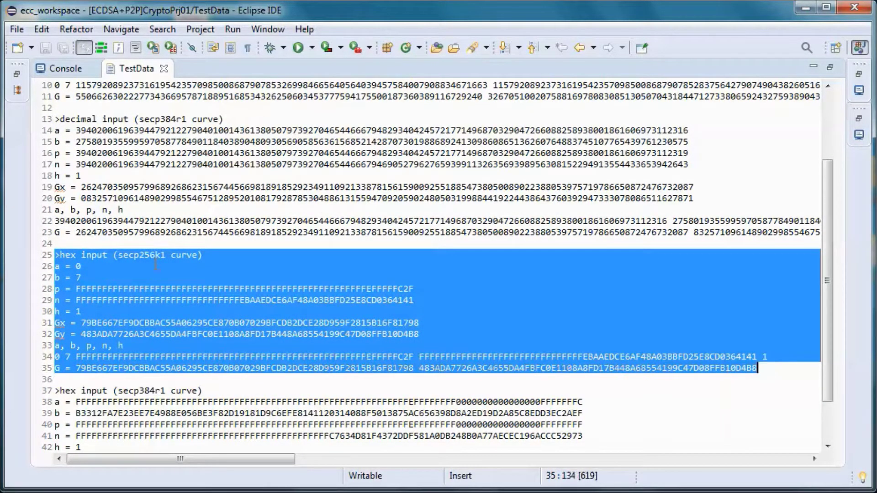
{"action": "mouse_move", "coordinate": [582, 227]}
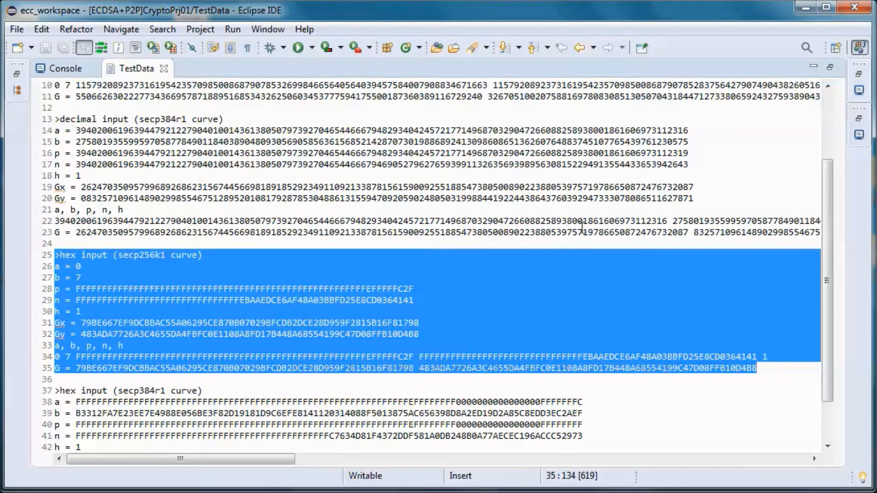
{"action": "scroll", "scroll_direction": "up", "scroll_amount": 3}
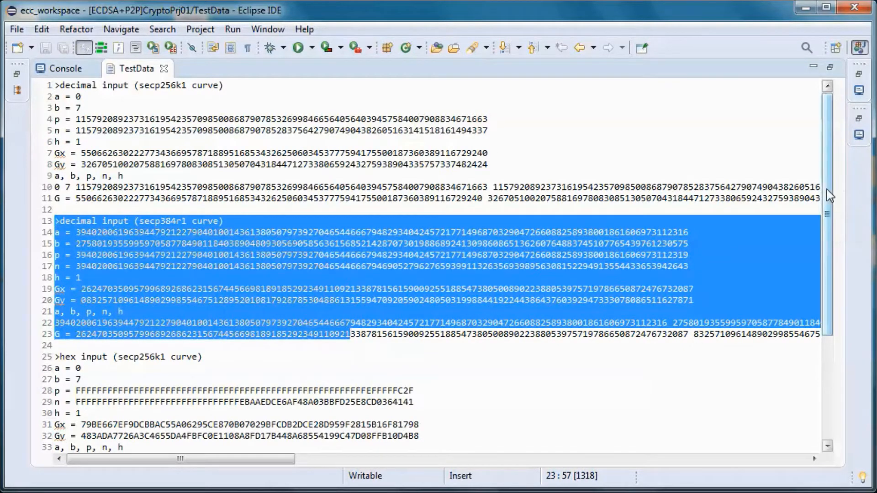
{"action": "scroll", "scroll_direction": "down", "scroll_amount": 3}
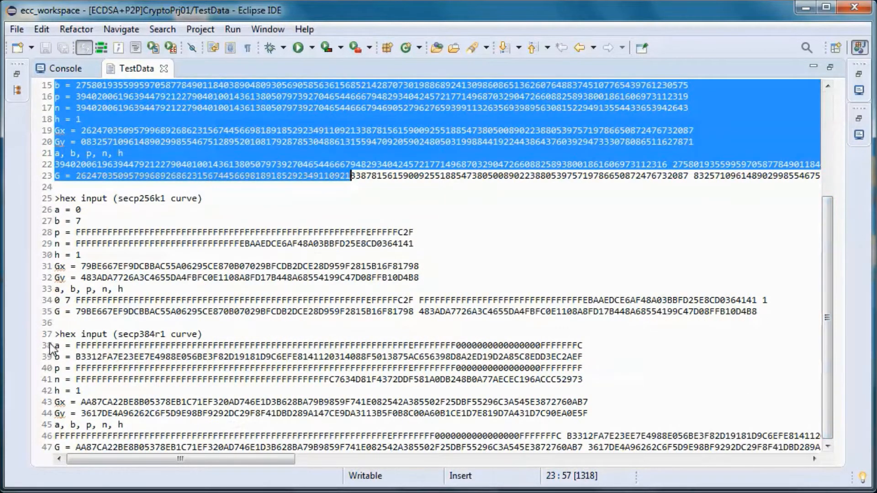
{"action": "left_click", "coordinate": [637, 447]}
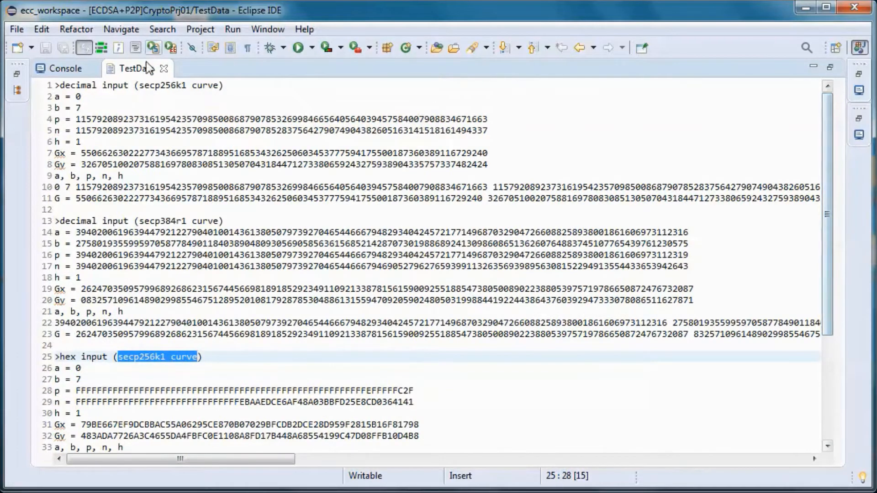
Step: Restore the shared editor layout and show Eve's console again above Alice's and Bob's
{"action": "left_click", "coordinate": [224, 85]}
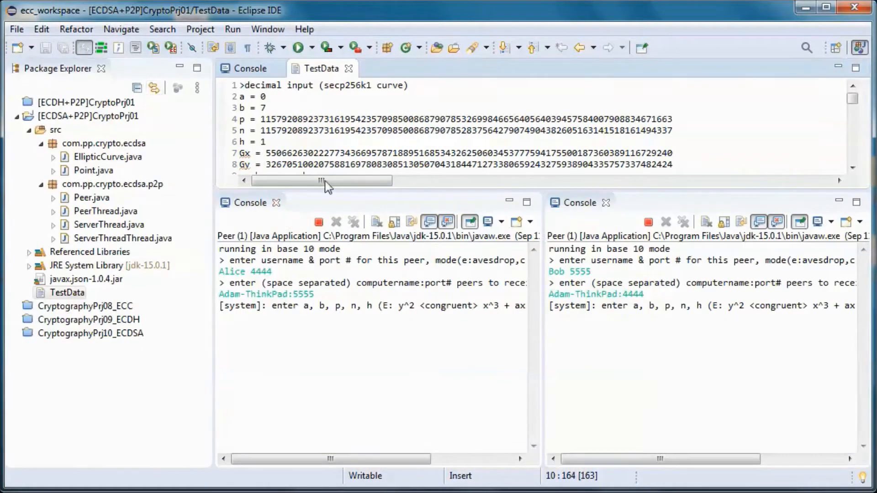
{"action": "left_click", "coordinate": [248, 69]}
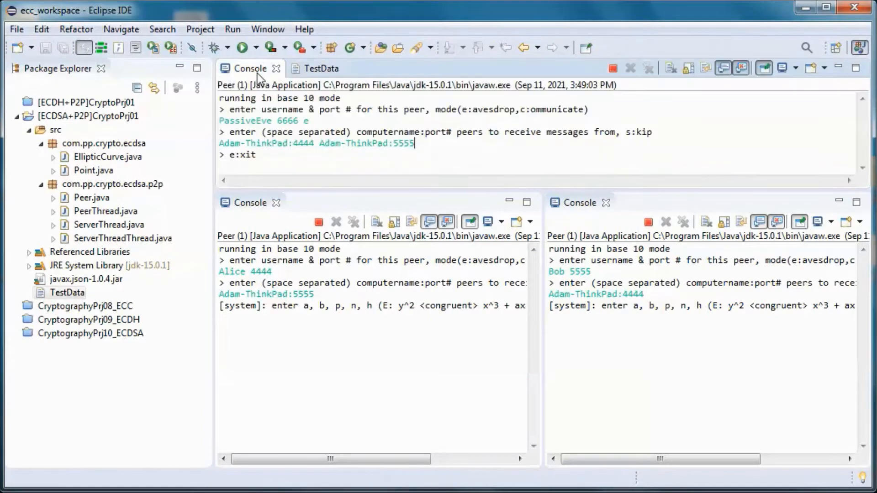
{"action": "mouse_move", "coordinate": [550, 362]}
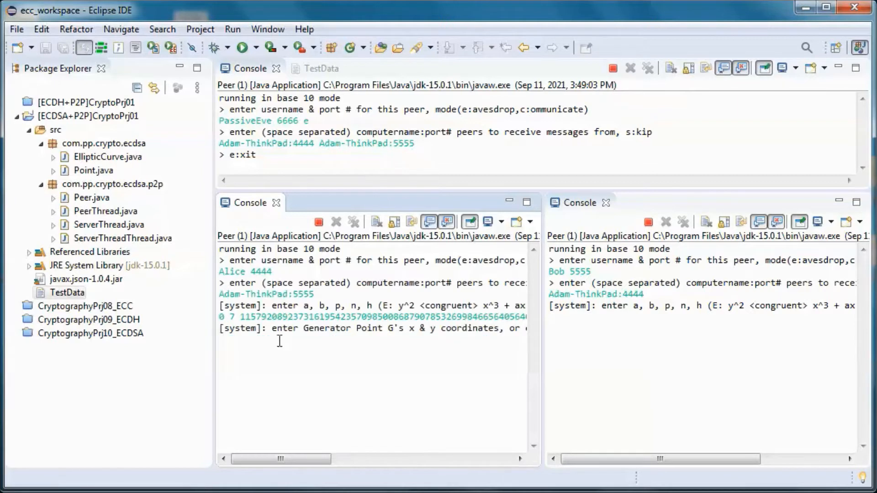
{"action": "mouse_move", "coordinate": [285, 311]}
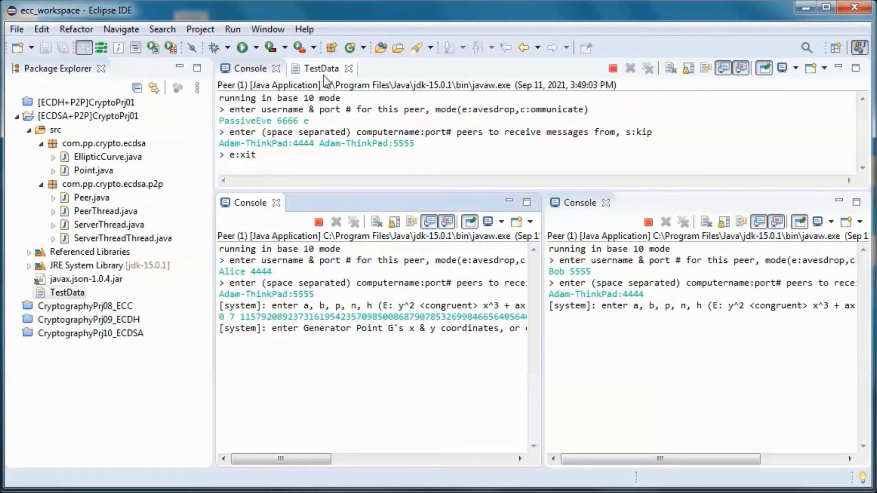
Step: Return to TestData and scroll to the secp256k1 generator point G line
{"action": "left_click", "coordinate": [320, 69]}
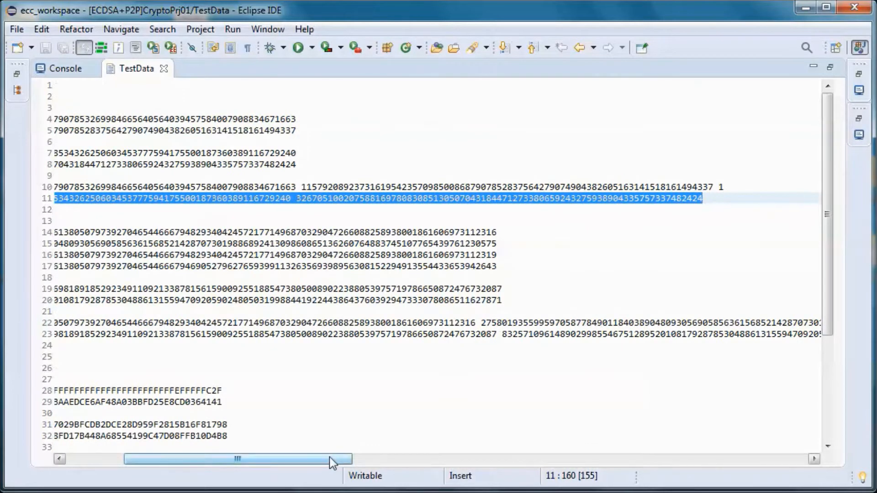
{"action": "scroll", "scroll_direction": "left", "scroll_amount": 3}
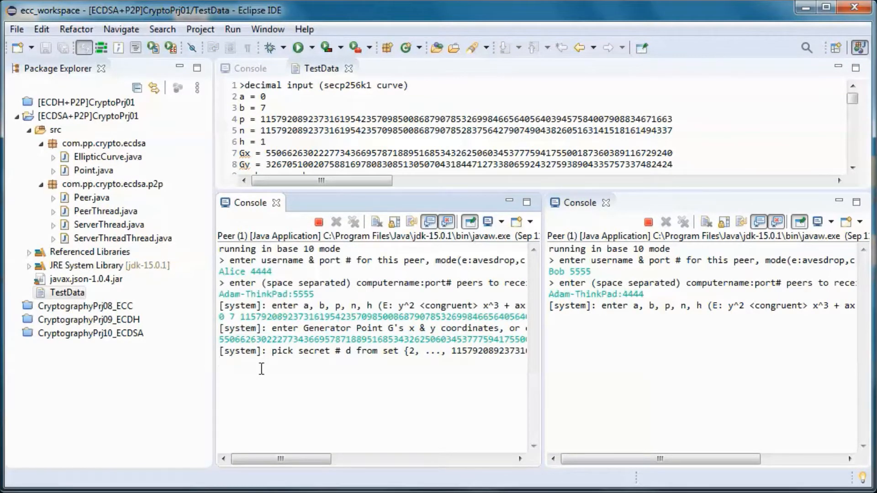
{"action": "type", "text": "12"}
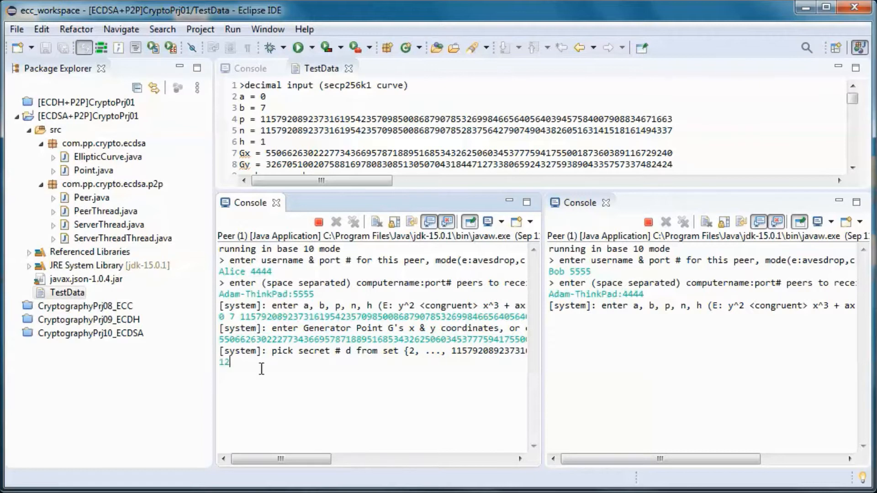
{"action": "type", "text": "345"}
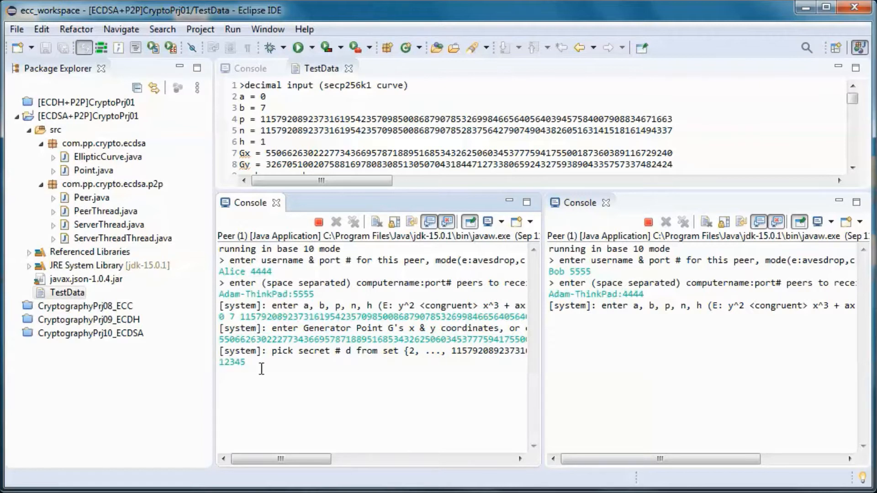
{"action": "key", "text": "Return"}
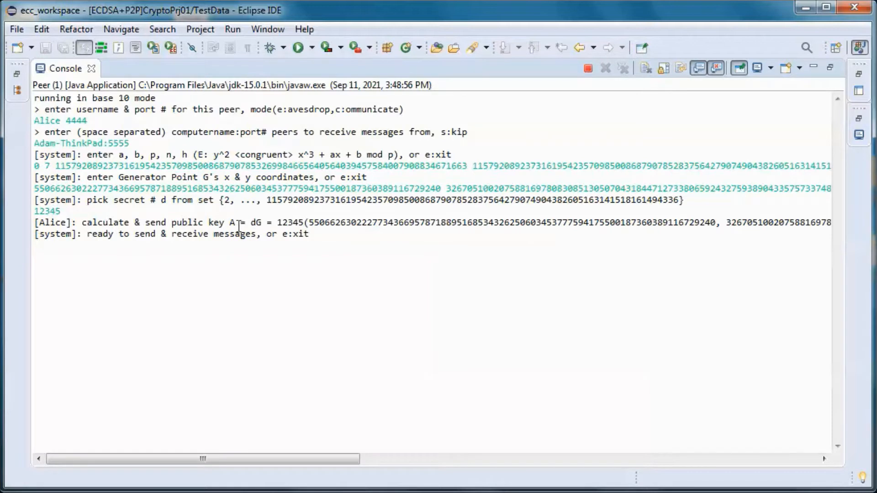
Step: Highlight Alice's public key A and its coordinates, scrolling right to read them in full
{"action": "double_click", "coordinate": [231, 222]}
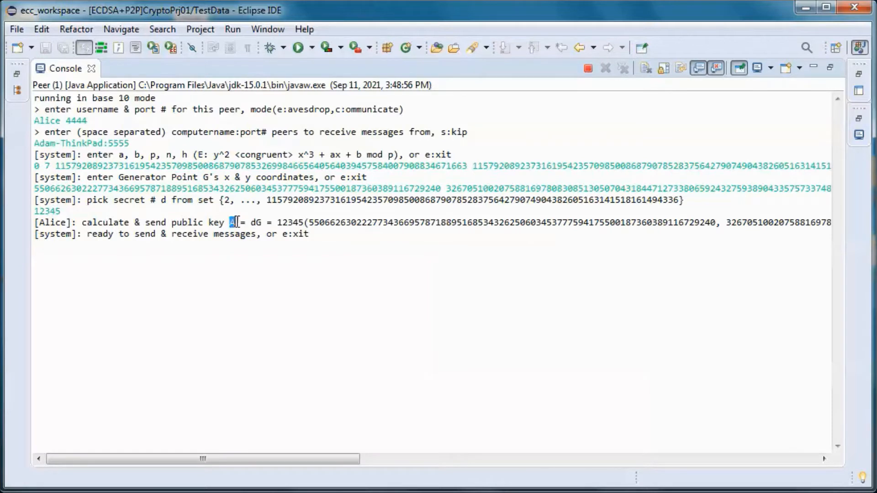
{"action": "mouse_move", "coordinate": [210, 200]}
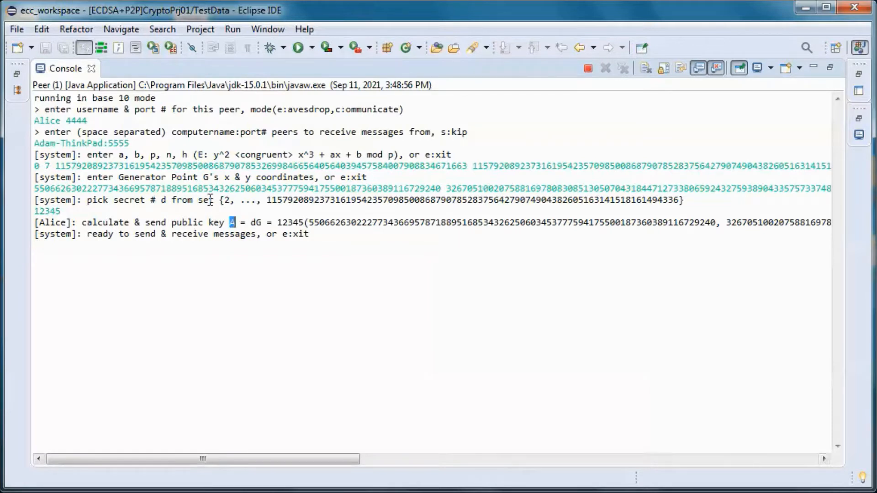
{"action": "mouse_move", "coordinate": [275, 218]}
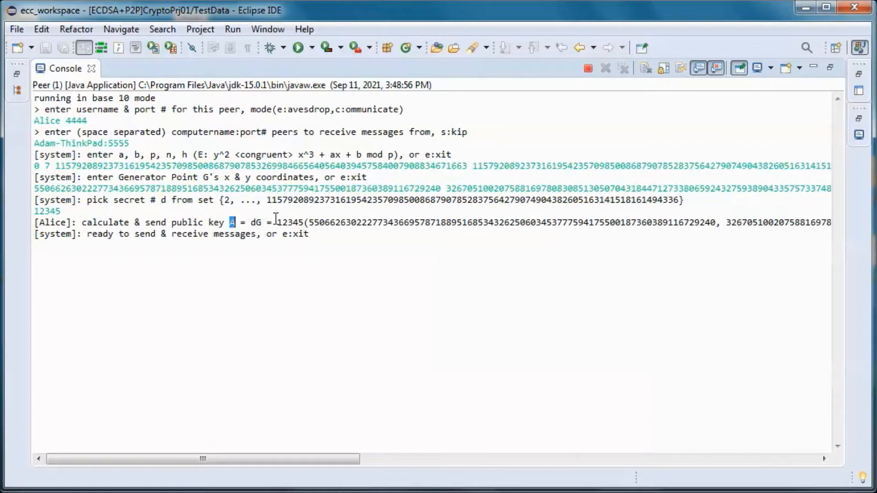
{"action": "double_click", "coordinate": [290, 222]}
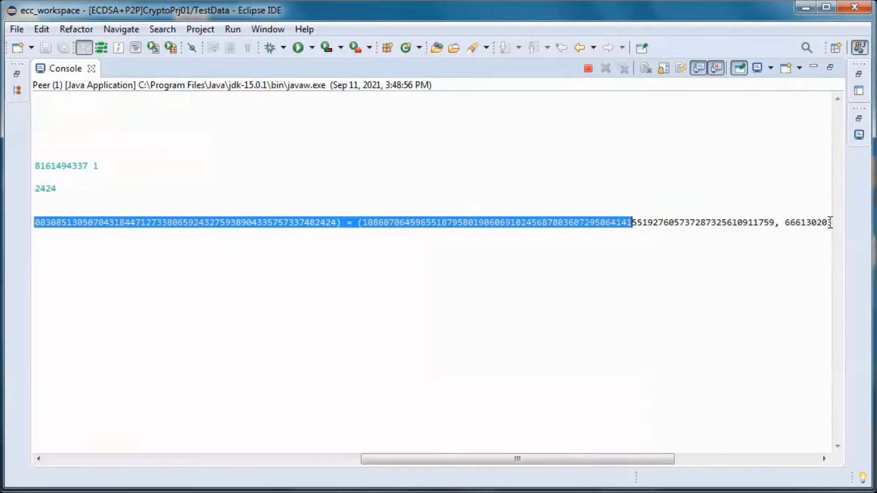
{"action": "scroll", "scroll_direction": "right", "scroll_amount": 3}
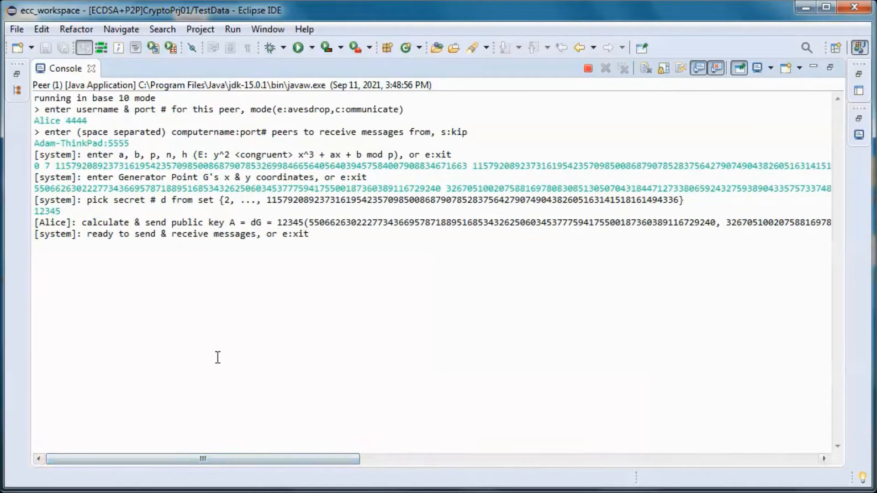
{"action": "mouse_move", "coordinate": [476, 450]}
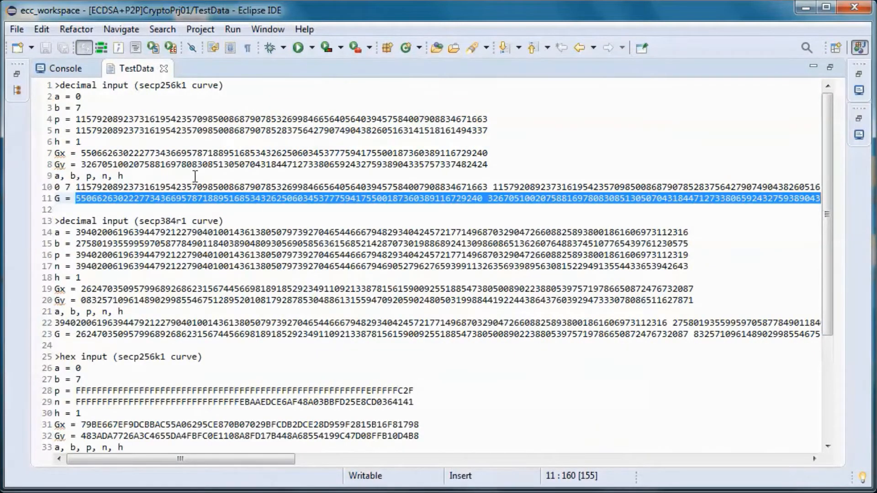
Step: Select the secp384r1 a, b, p, n, h line in TestData and focus Bob's console for input
{"action": "left_click", "coordinate": [56, 220]}
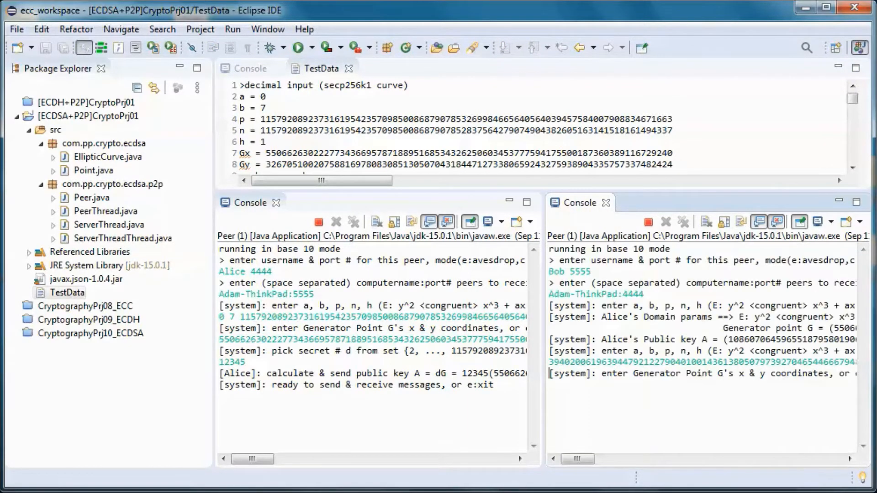
{"action": "left_click", "coordinate": [297, 97]}
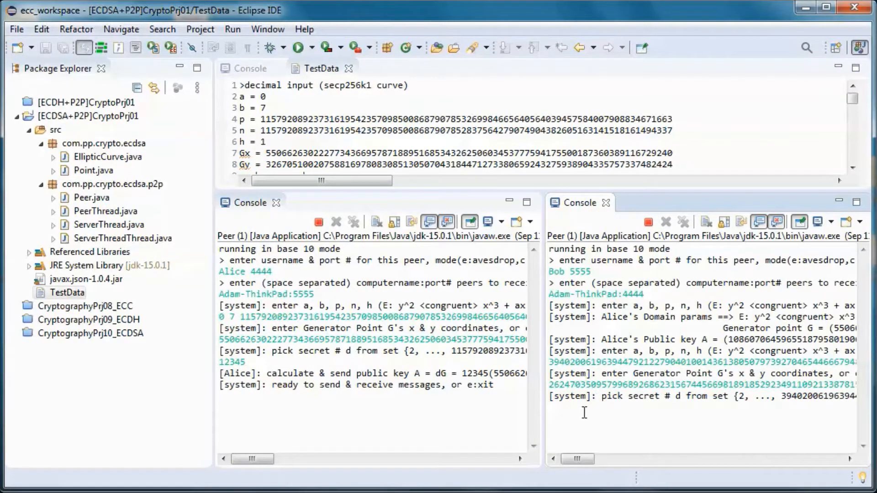
{"action": "type", "text": "6"}
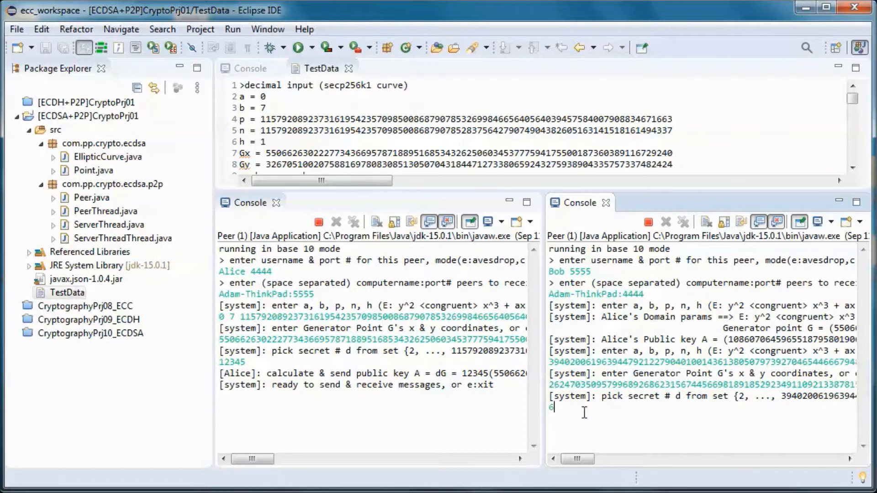
{"action": "type", "text": "7890"}
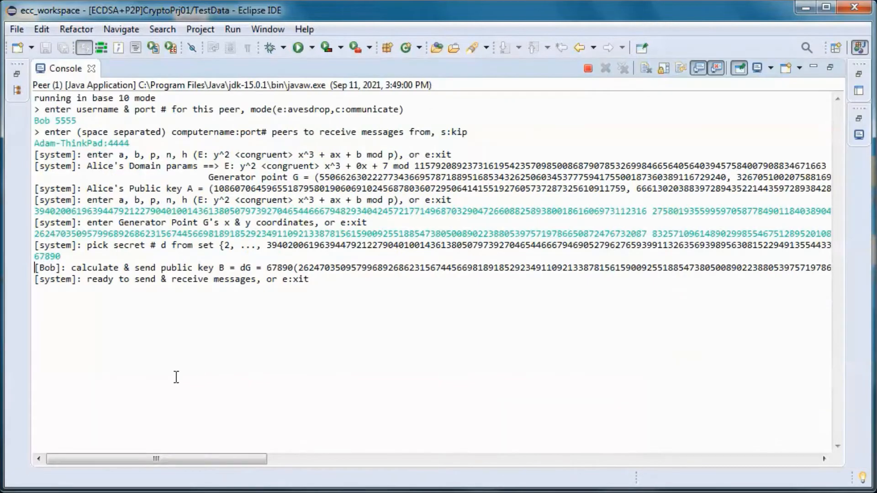
{"action": "mouse_move", "coordinate": [220, 267]}
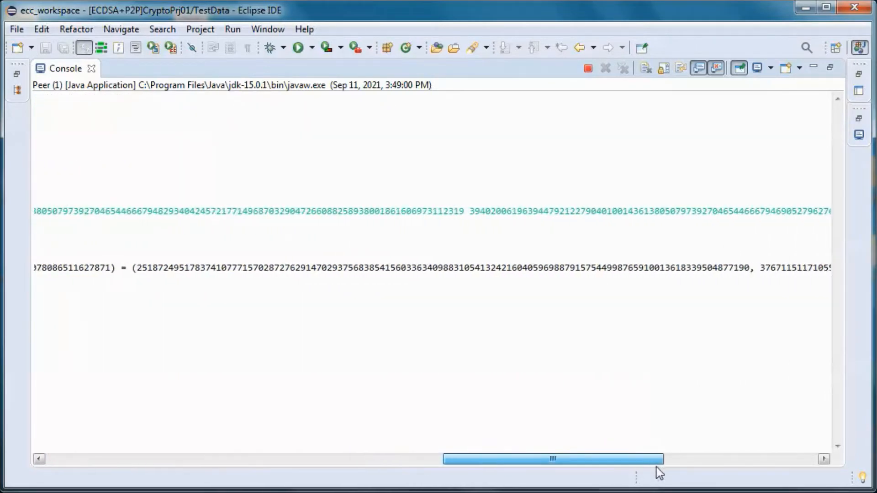
{"action": "double_click", "coordinate": [116, 268]}
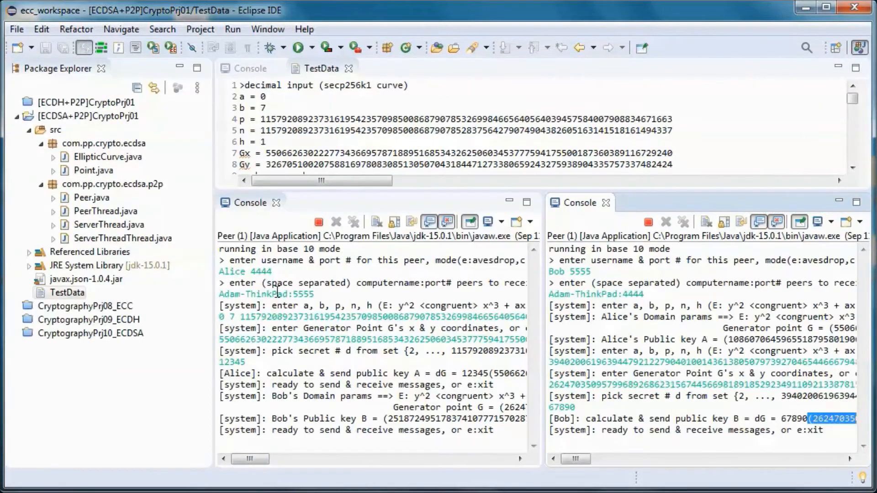
{"action": "mouse_move", "coordinate": [341, 205]}
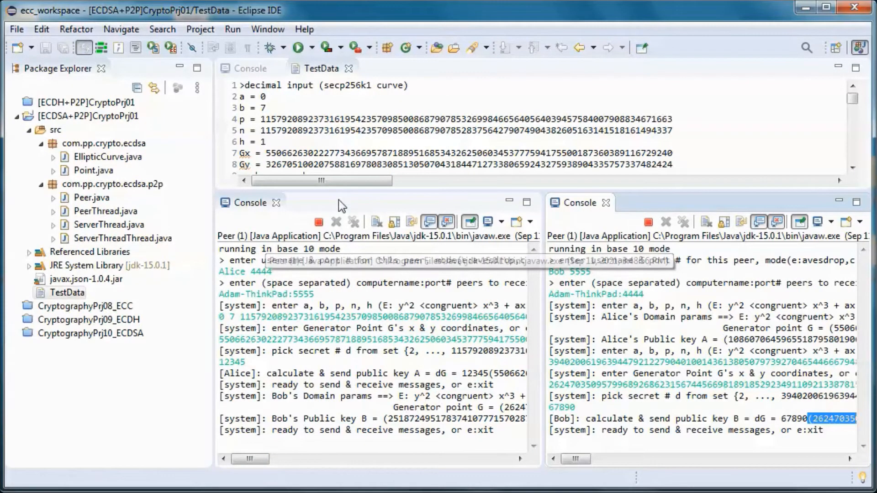
Step: Launch the PassiveEve peer on port 6666 and start Alice's message 'abc 123'
{"action": "left_click", "coordinate": [246, 69]}
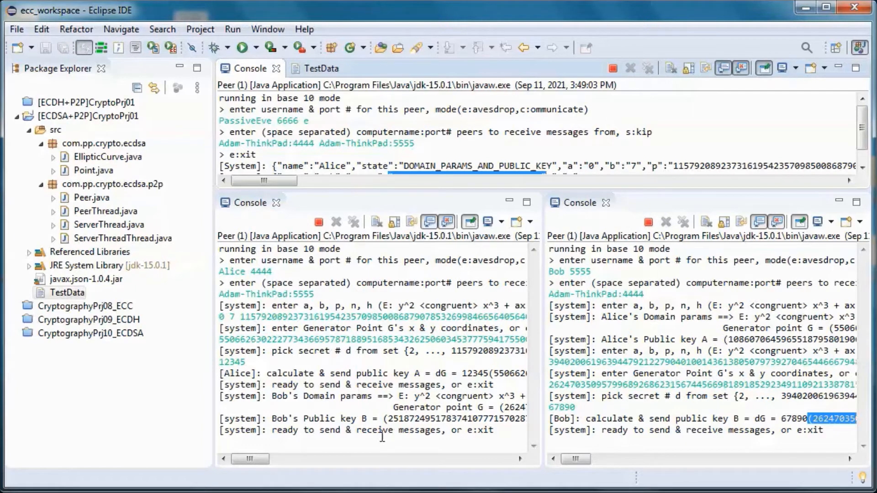
{"action": "mouse_move", "coordinate": [364, 412]}
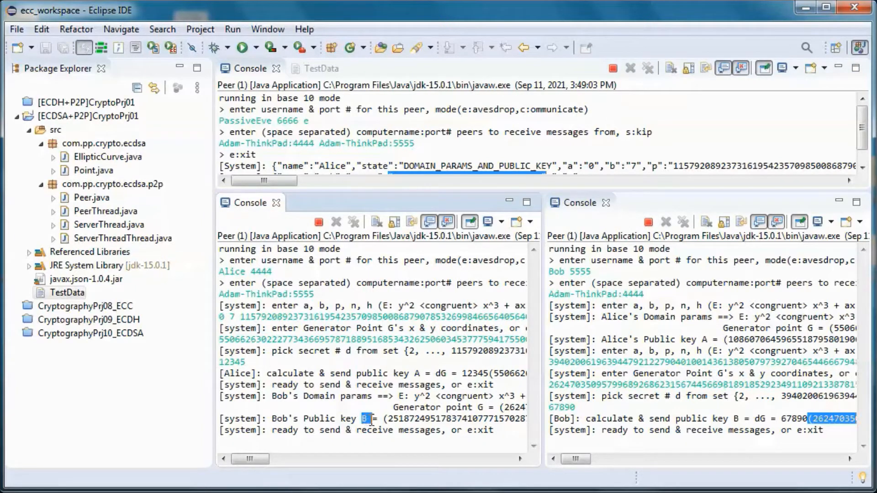
{"action": "mouse_move", "coordinate": [844, 407]}
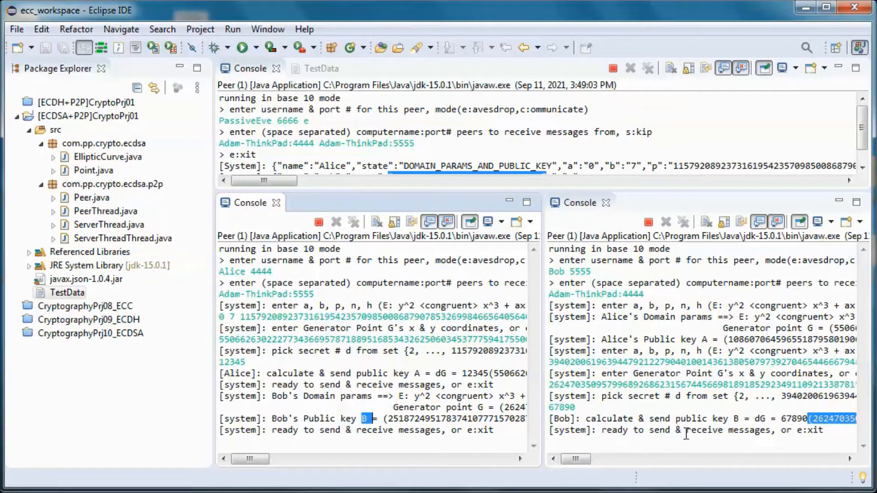
{"action": "mouse_move", "coordinate": [661, 431]}
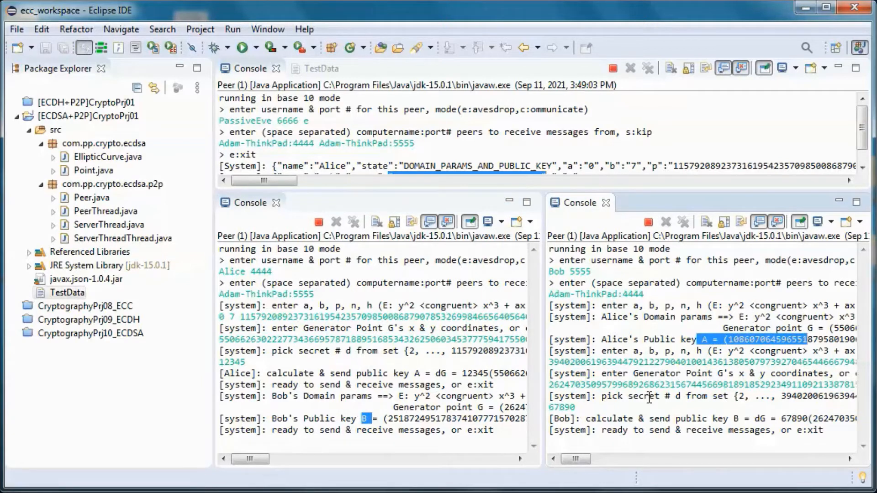
{"action": "type", "text": "abc 123"}
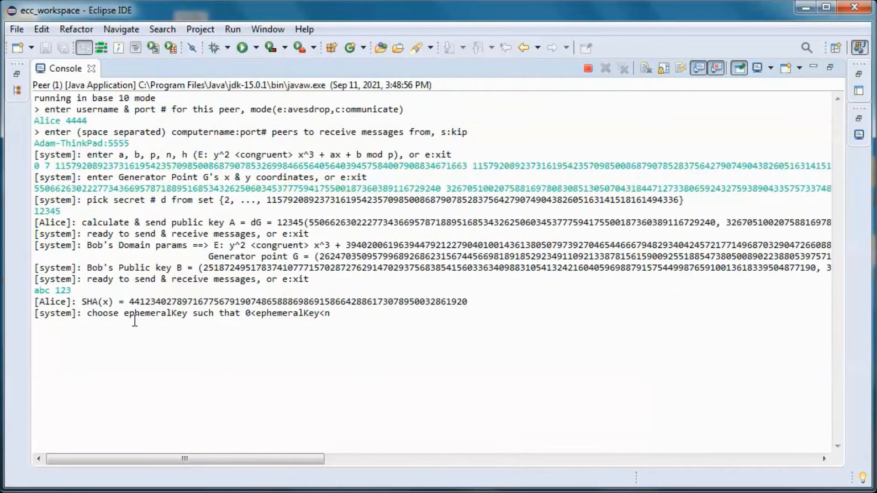
{"action": "double_click", "coordinate": [151, 301]}
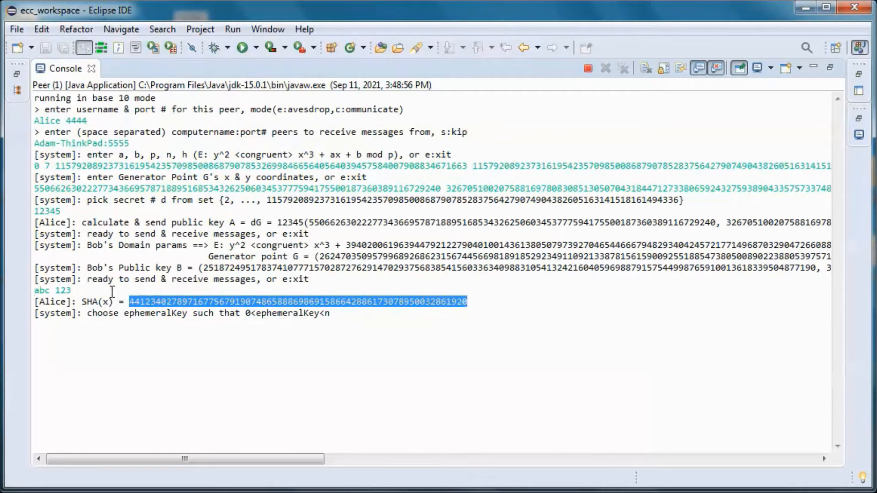
{"action": "mouse_move", "coordinate": [187, 314]}
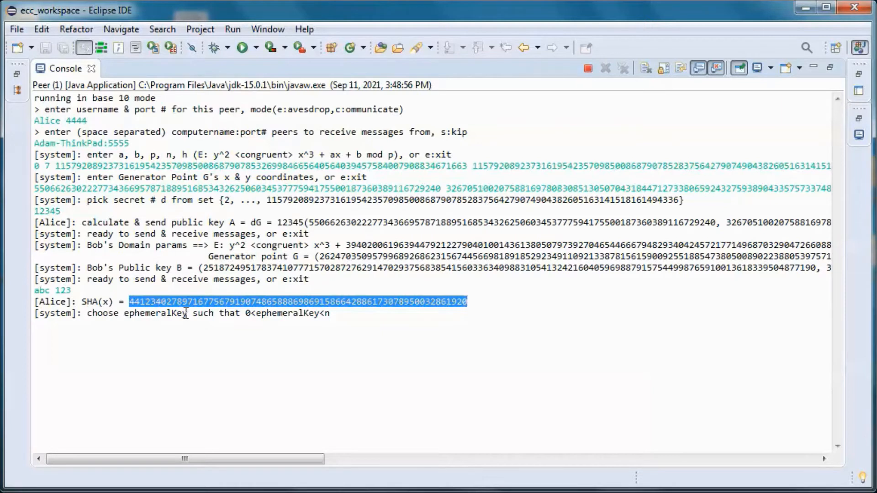
{"action": "left_click", "coordinate": [86, 343]}
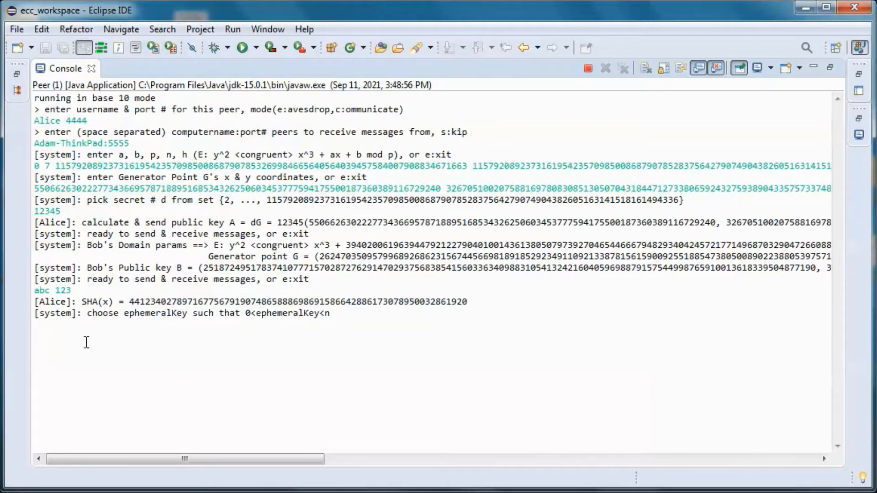
{"action": "type", "text": "12"}
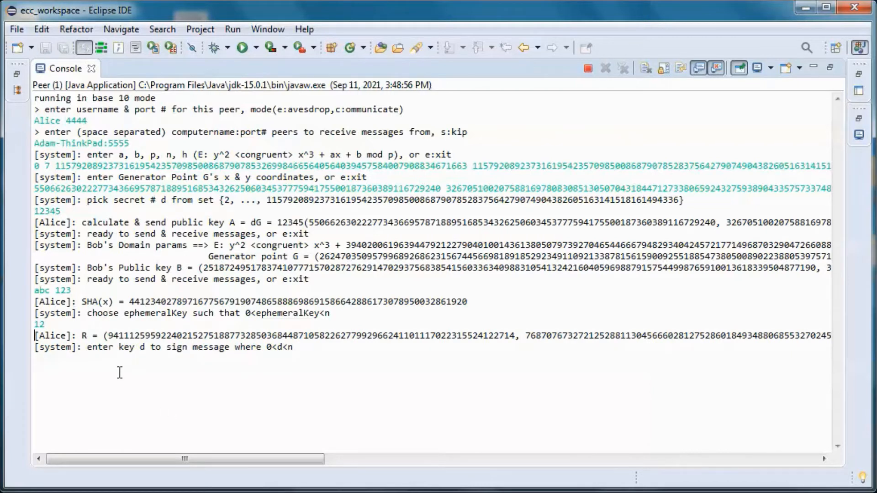
{"action": "mouse_move", "coordinate": [90, 222]}
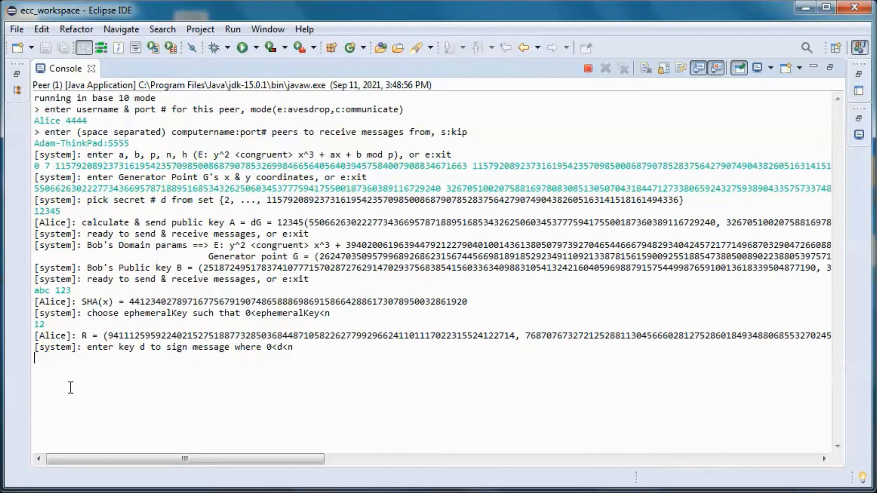
{"action": "type", "text": "1212"}
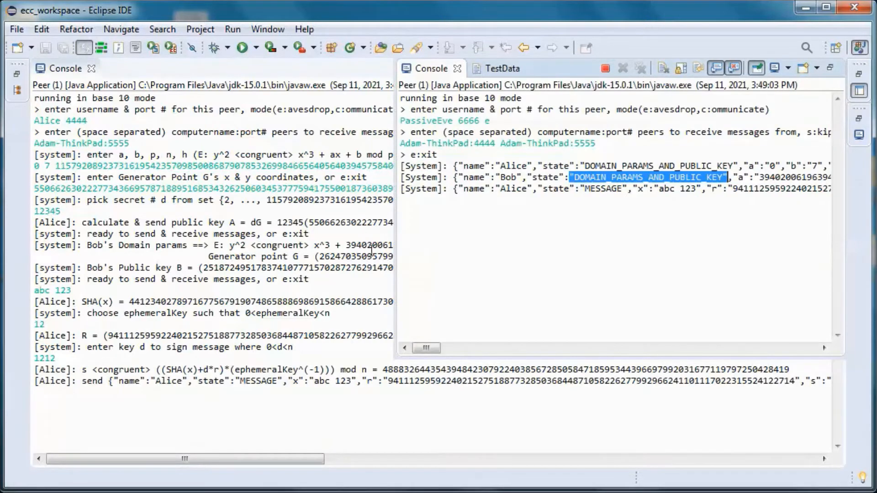
{"action": "mouse_move", "coordinate": [64, 78]}
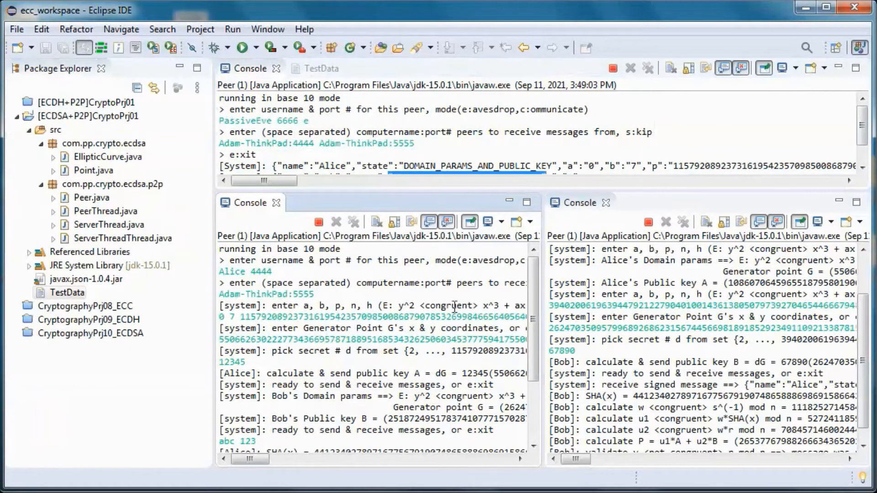
Step: Review Bob's console: MESSAGE state, not-congruent validation result and rejected signature
{"action": "scroll", "scroll_direction": "down", "scroll_amount": 3}
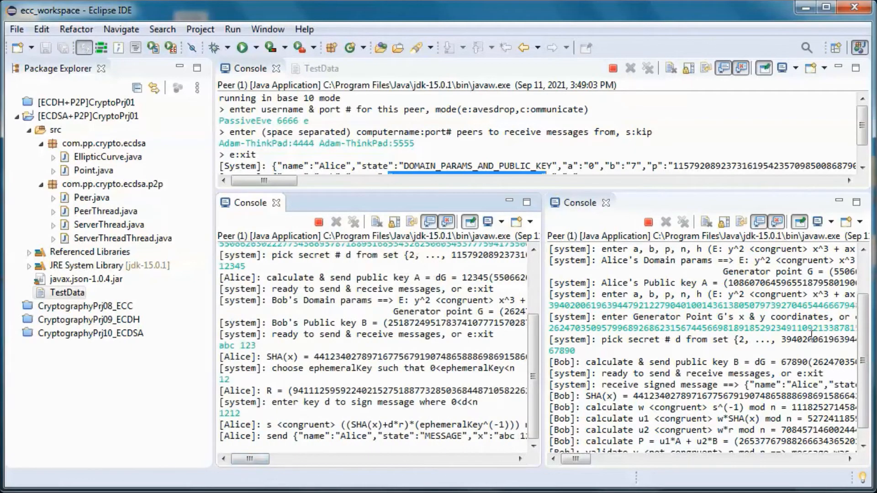
{"action": "scroll", "scroll_direction": "down", "scroll_amount": 3}
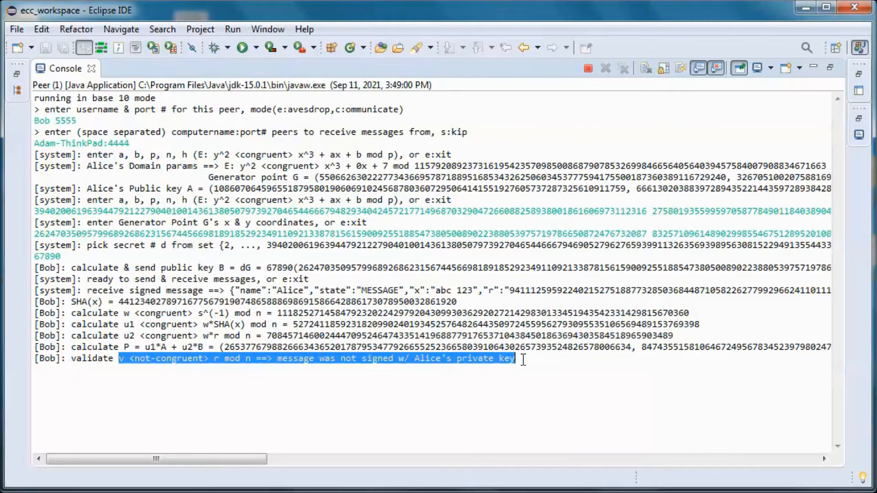
{"action": "mouse_move", "coordinate": [308, 396]}
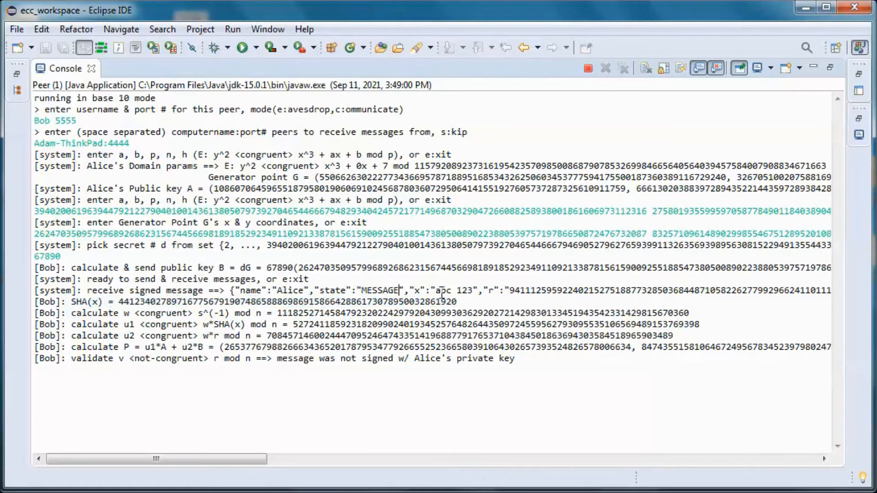
{"action": "double_click", "coordinate": [445, 290]}
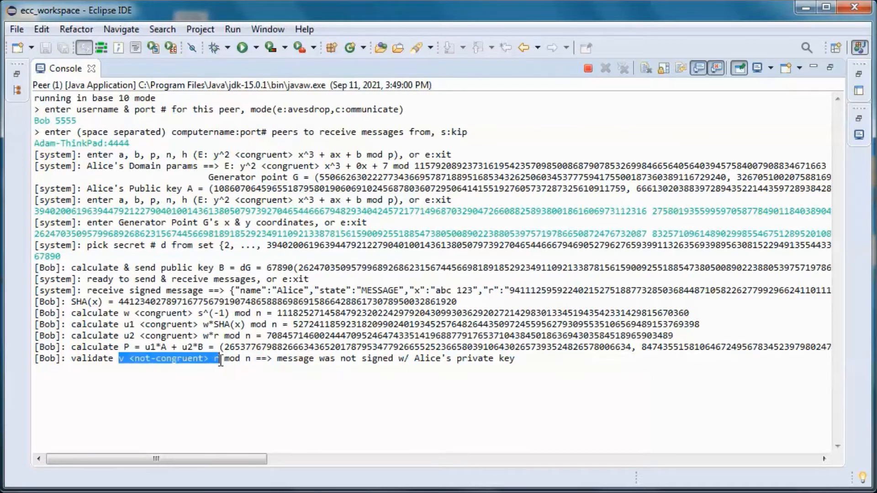
{"action": "left_click", "coordinate": [274, 358]}
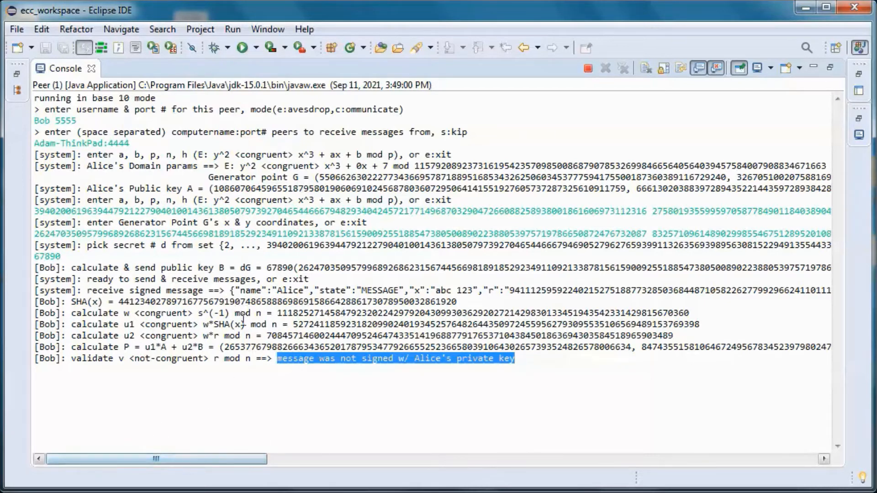
{"action": "left_click", "coordinate": [365, 290]}
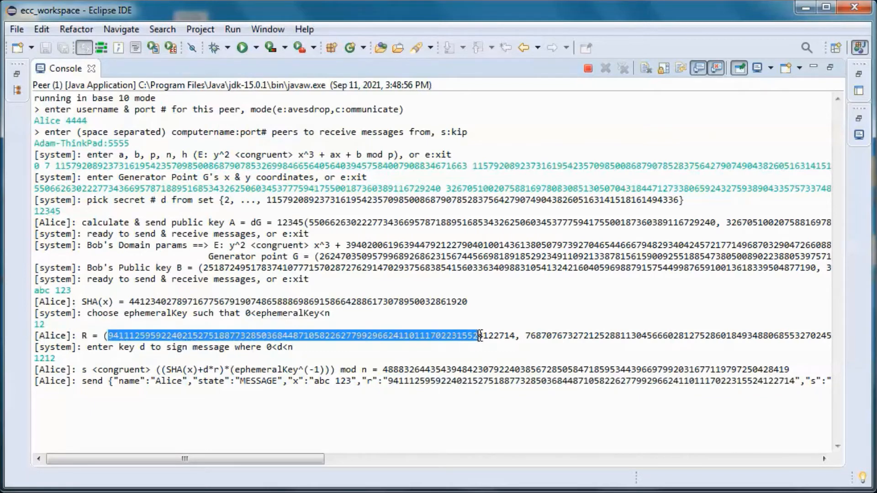
{"action": "left_click", "coordinate": [302, 364]}
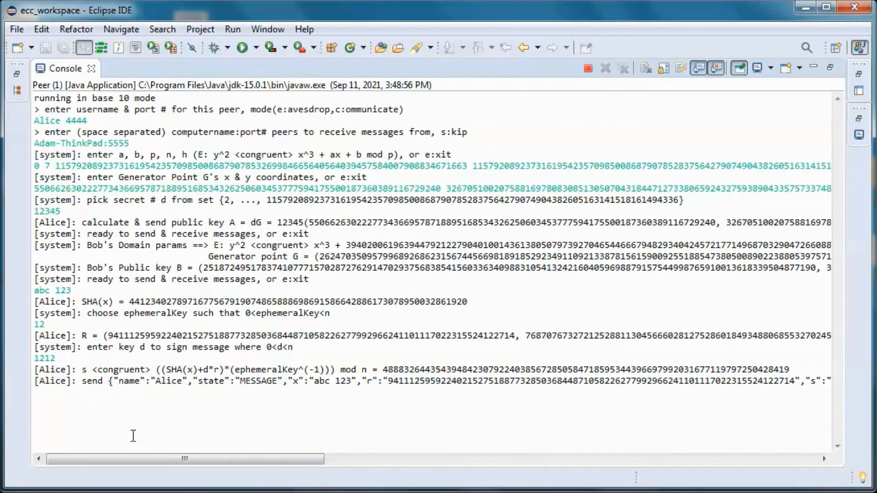
{"action": "type", "text": "abc 123"}
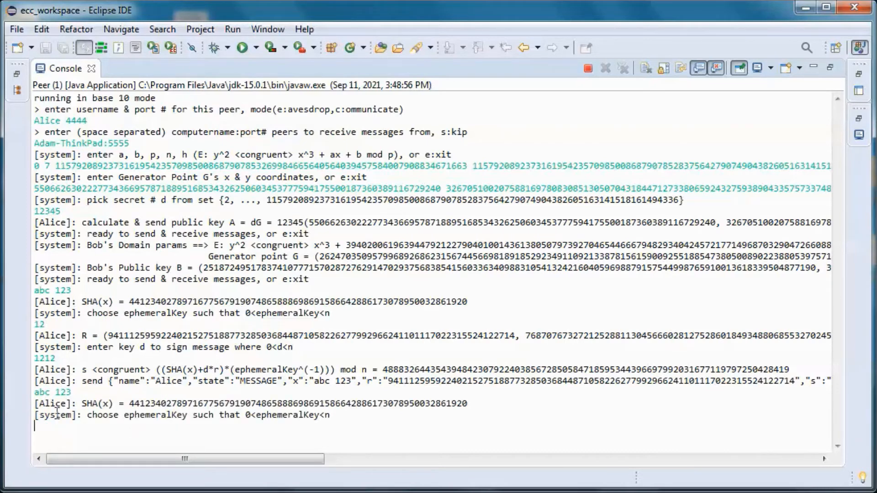
{"action": "scroll", "scroll_direction": "down", "scroll_amount": 3}
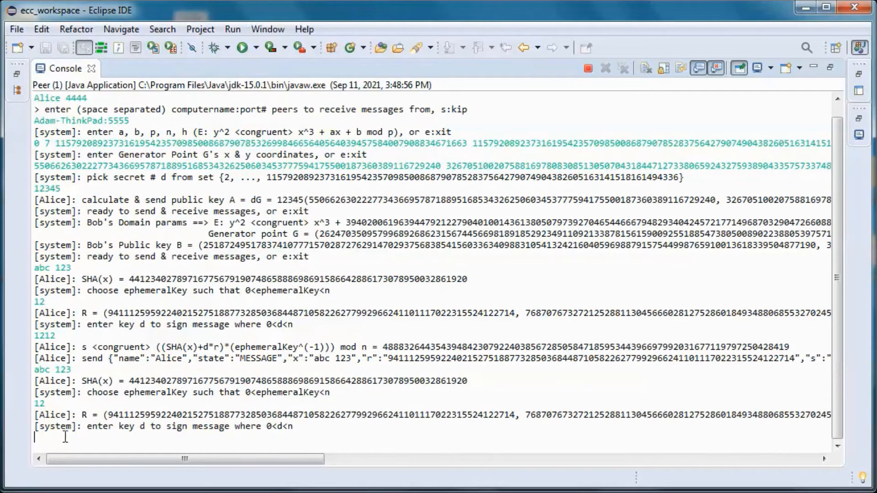
{"action": "type", "text": "12345"}
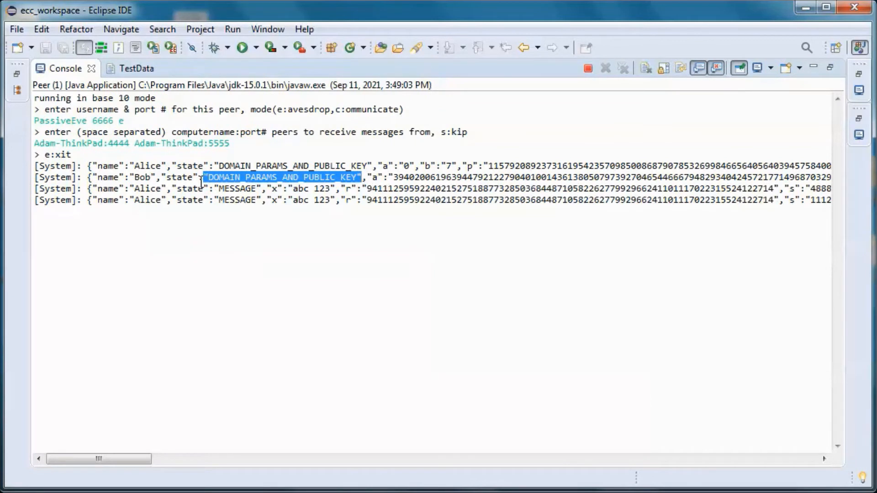
Step: Mark Eve's intercepted abc 123 content and Bob's DOMAIN_PARAMS_AND_PUBLIC_KEY state
{"action": "left_click", "coordinate": [34, 194]}
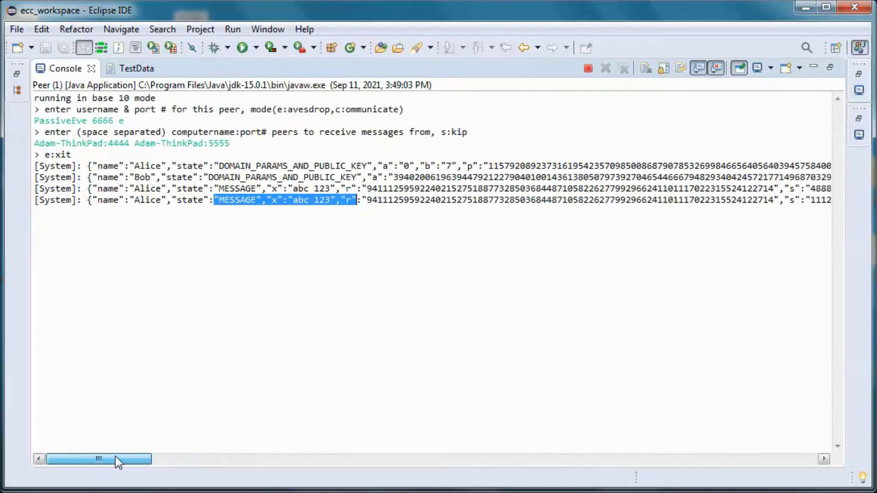
{"action": "mouse_move", "coordinate": [517, 369]}
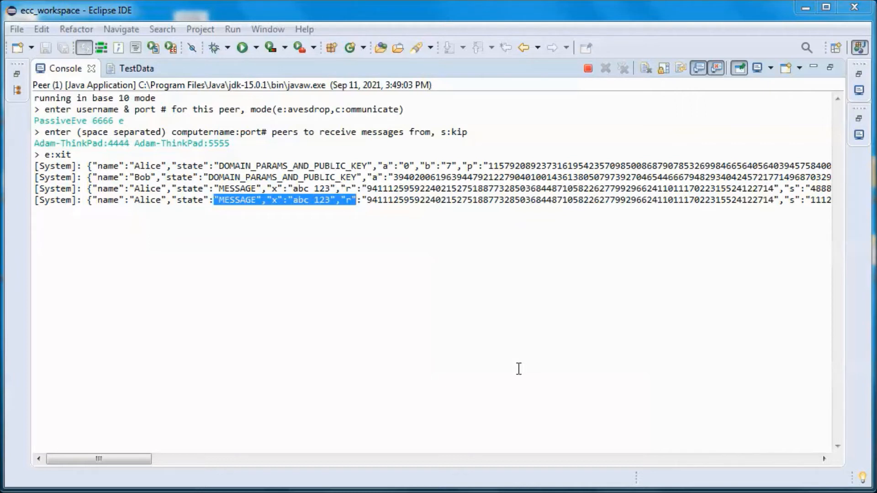
{"action": "left_click", "coordinate": [216, 178]}
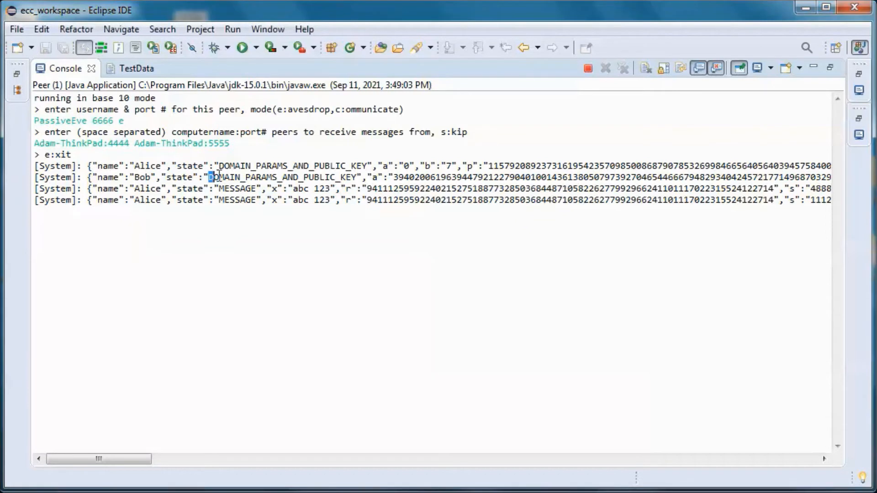
{"action": "double_click", "coordinate": [290, 177]}
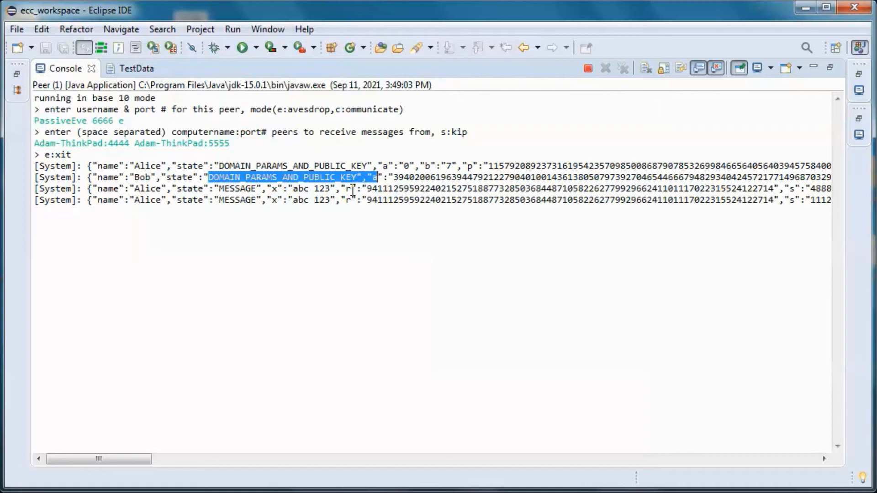
{"action": "mouse_move", "coordinate": [223, 208]}
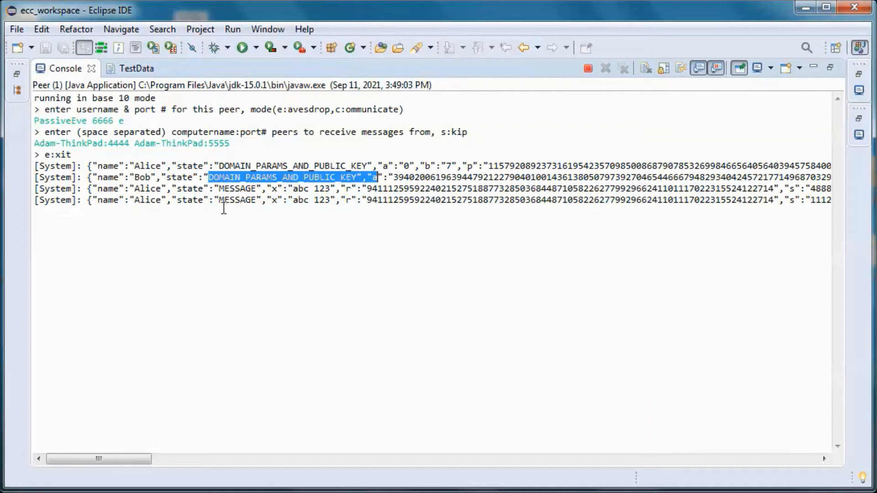
{"action": "mouse_move", "coordinate": [492, 379]}
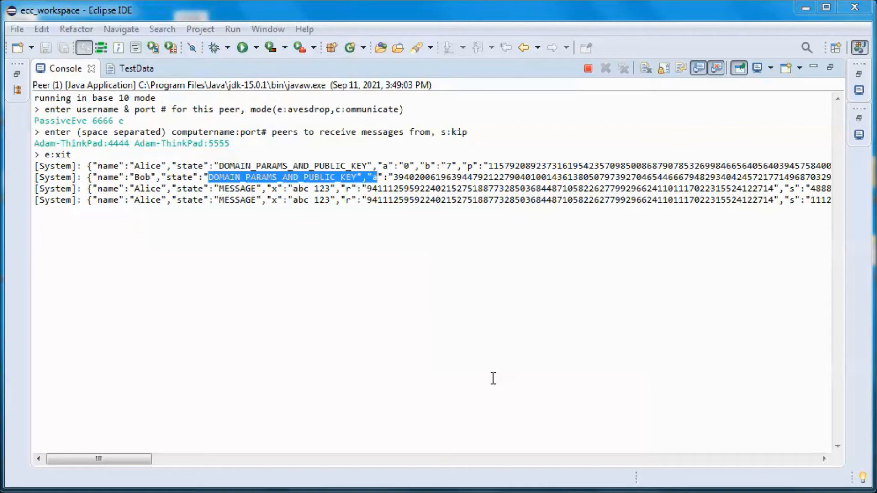
{"action": "mouse_move", "coordinate": [509, 352]}
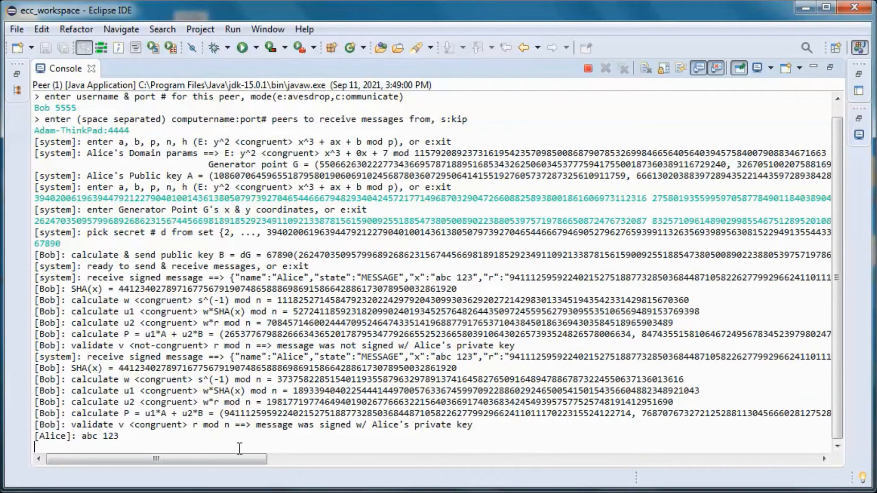
{"action": "type", "text": "xyz 123"}
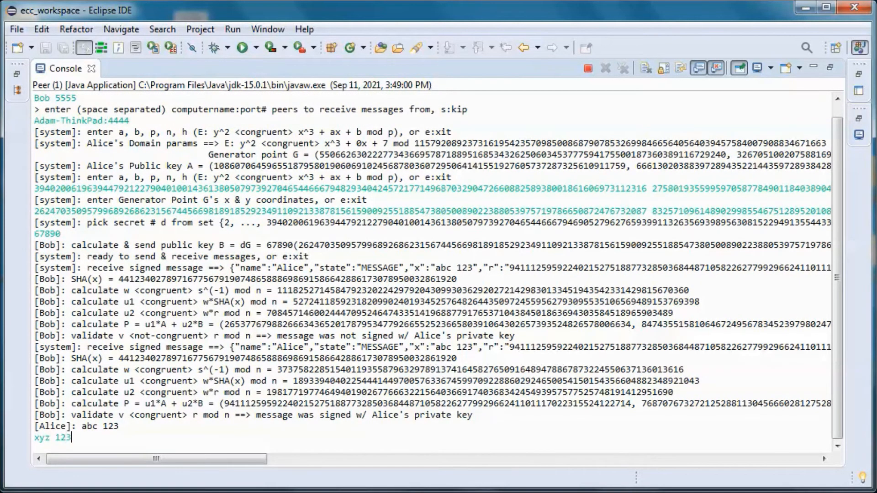
{"action": "mouse_move", "coordinate": [238, 448]}
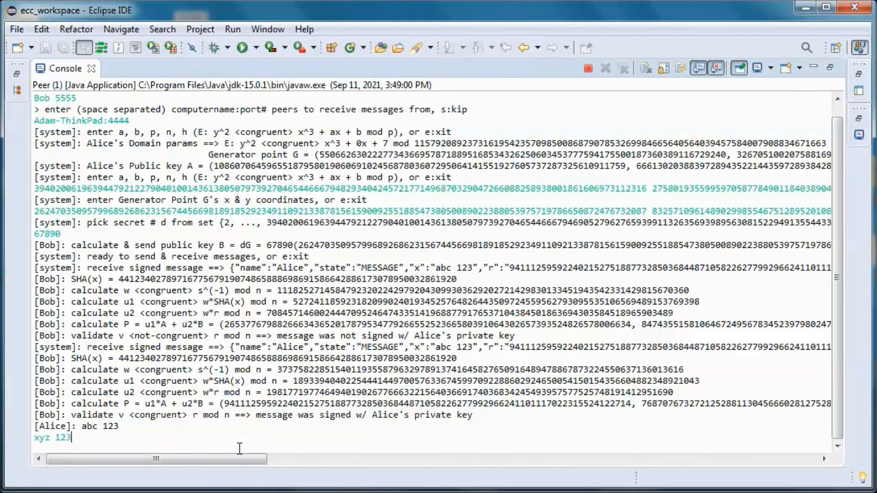
{"action": "key", "text": "Return"}
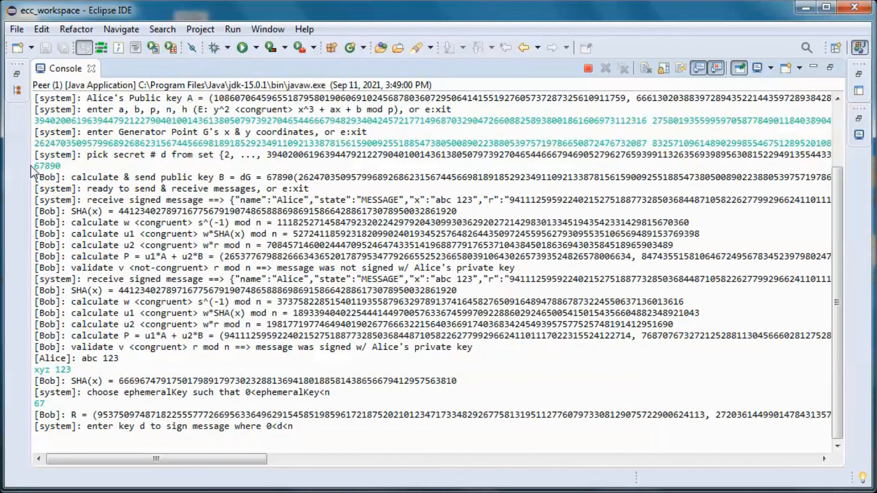
{"action": "double_click", "coordinate": [48, 166]}
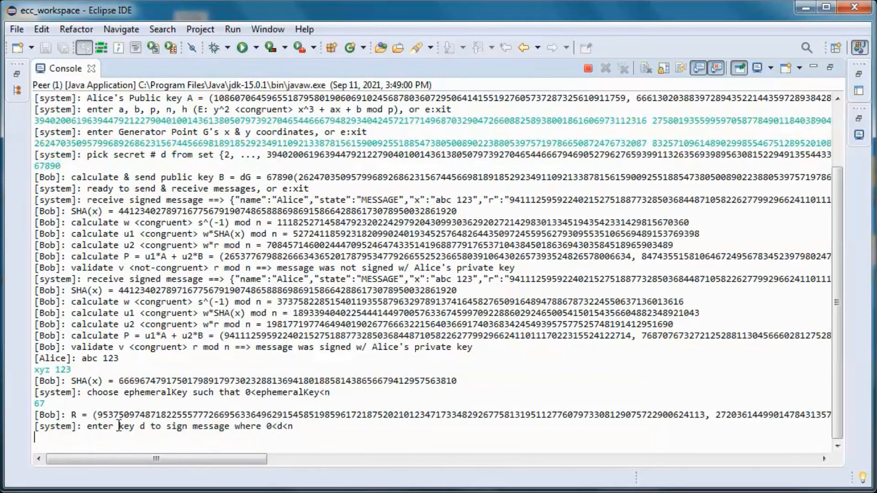
{"action": "type", "text": "678"}
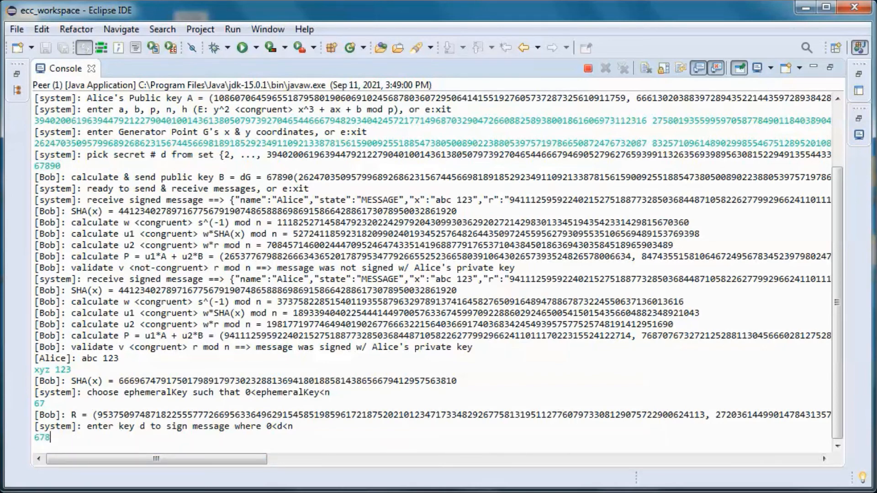
{"action": "type", "text": "90"}
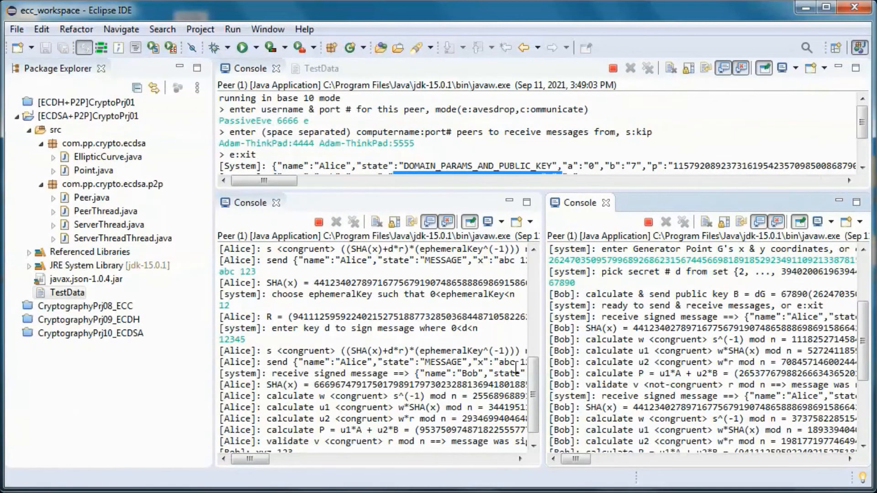
Step: Scroll Eve's log to Bob's intercepted xyz 123 line and enlarge her console
{"action": "scroll", "scroll_direction": "down", "scroll_amount": 3}
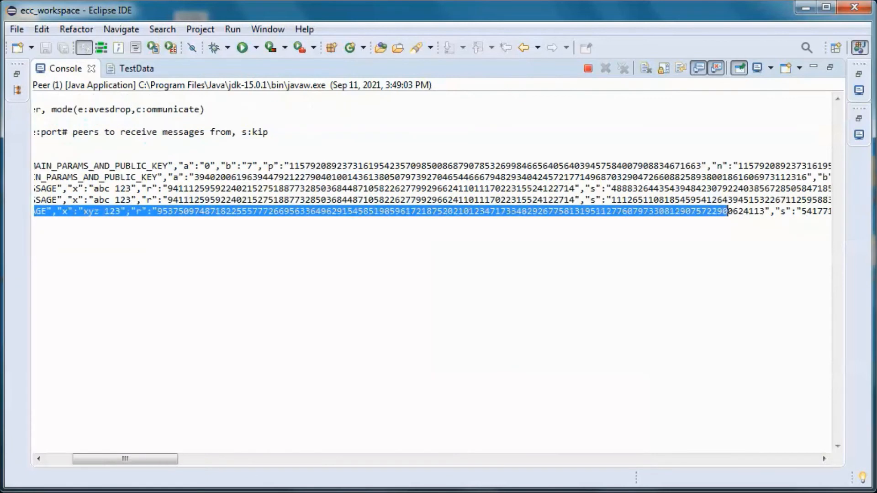
{"action": "scroll", "scroll_direction": "right", "scroll_amount": 3}
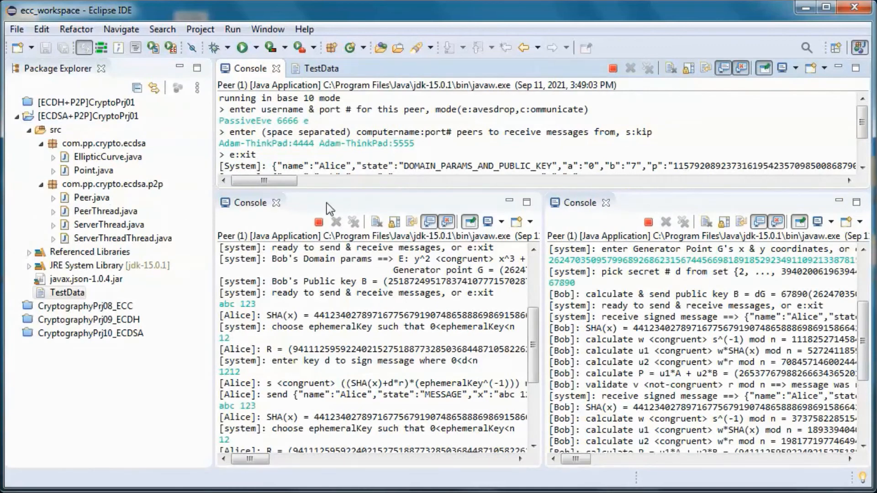
{"action": "left_click", "coordinate": [321, 68]}
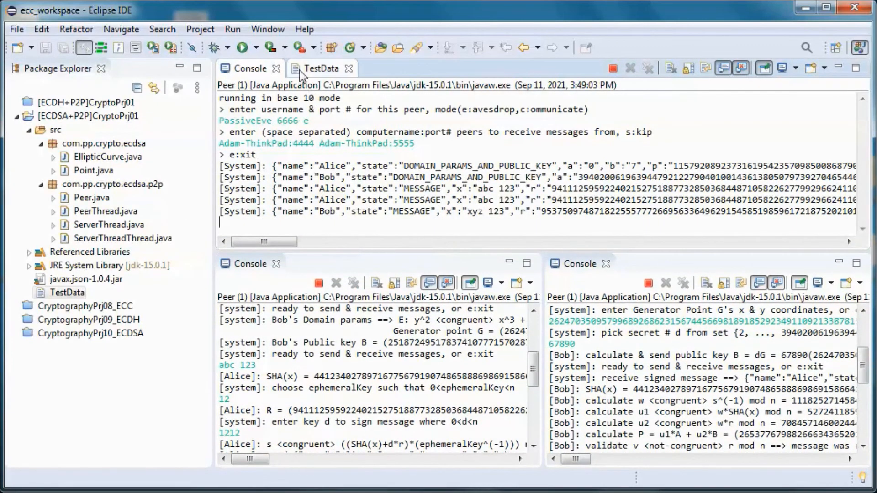
Step: Highlight the secp256k1 and secp384r1 decimal blocks in TestData, then select Peer.java
{"action": "left_click", "coordinate": [321, 68]}
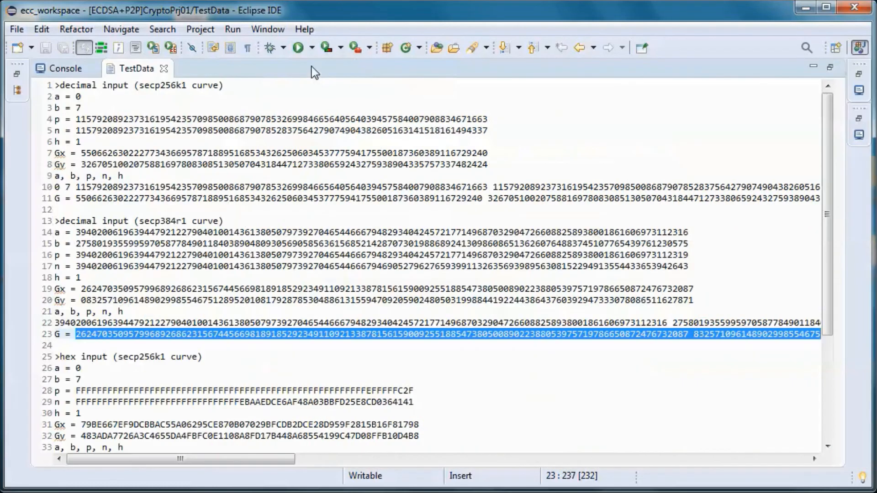
{"action": "left_click", "coordinate": [58, 85]}
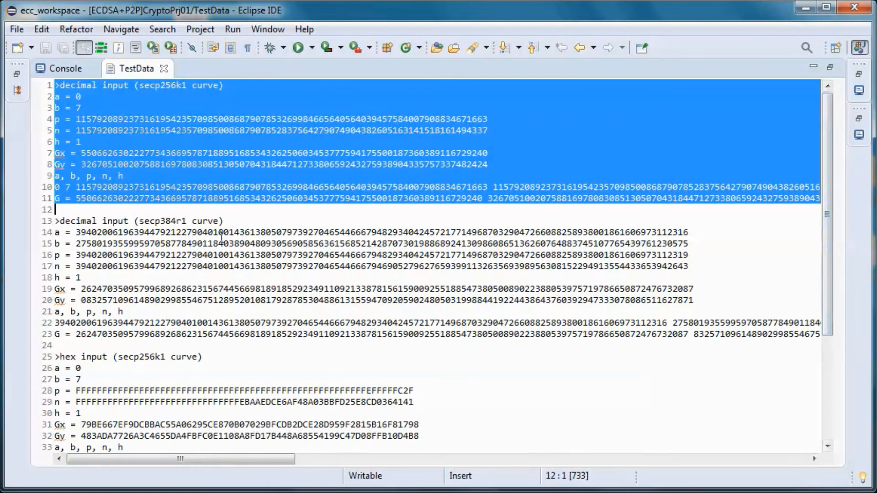
{"action": "left_click", "coordinate": [162, 231]}
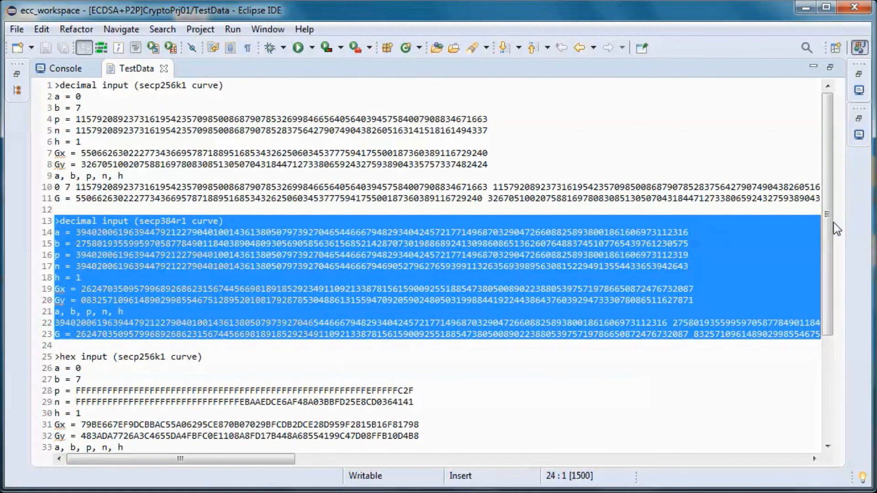
{"action": "scroll", "scroll_direction": "down", "scroll_amount": 3}
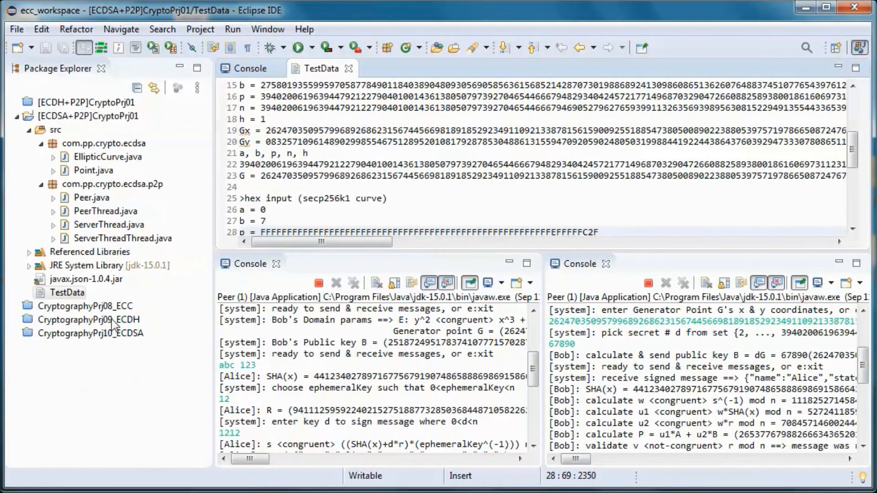
{"action": "left_click", "coordinate": [91, 197]}
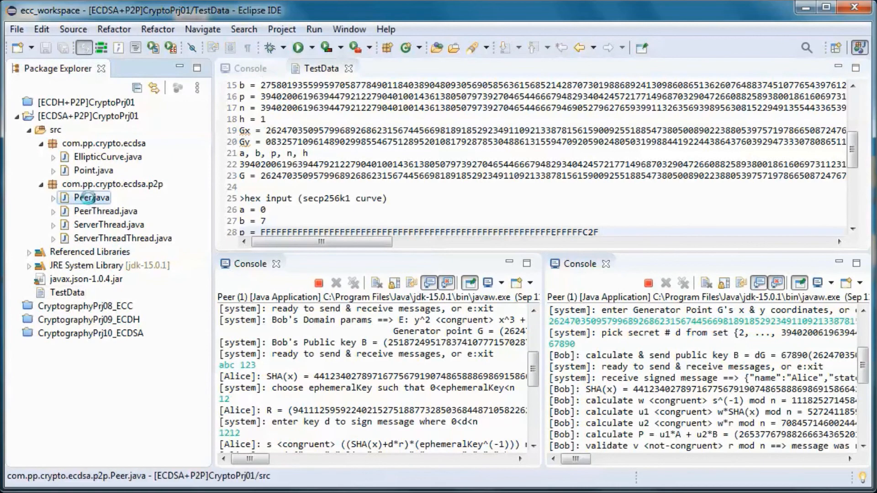
Step: Open Peer.java in the editor and highlight the BASE = 10 constant
{"action": "double_click", "coordinate": [89, 197]}
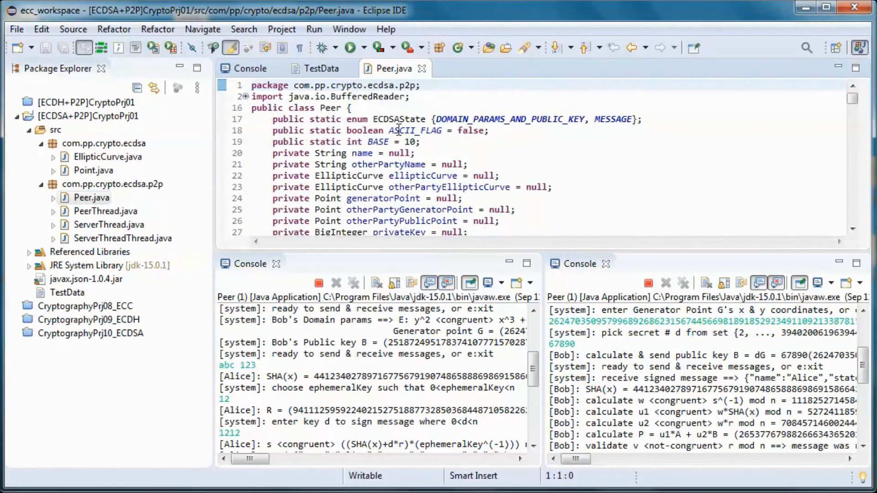
{"action": "double_click", "coordinate": [377, 141]}
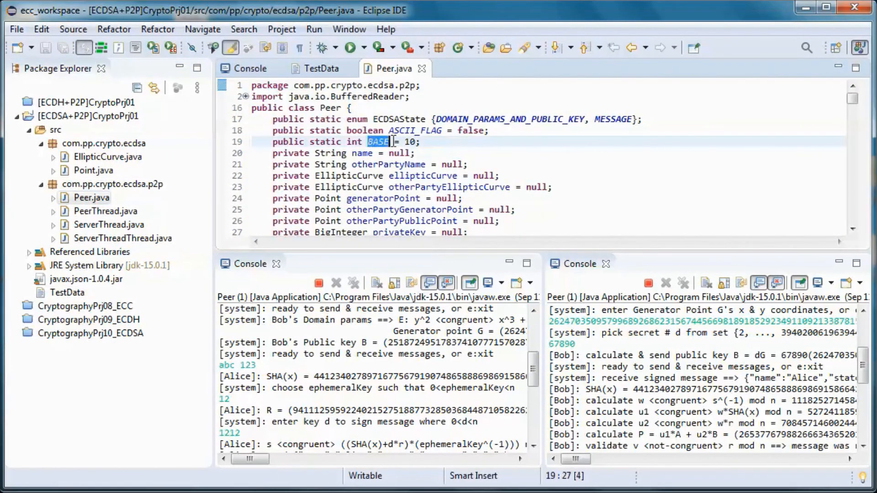